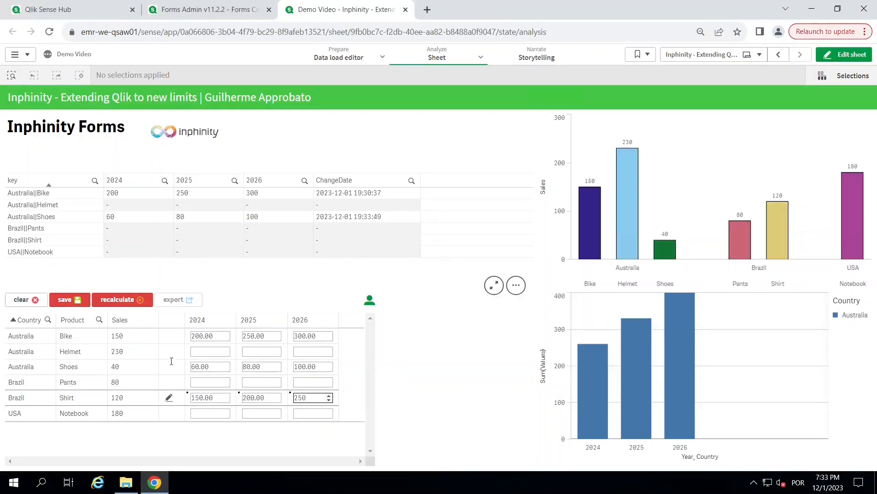
- Save Brazil Shirt's forecasts, then enter 300.00 for USA Notebook and recalculate
click(70, 299)
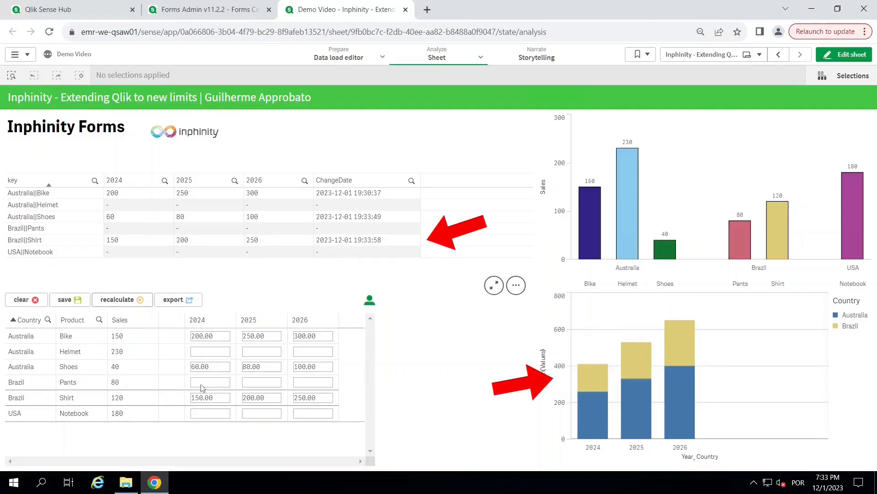
text(300.00)
text(500)
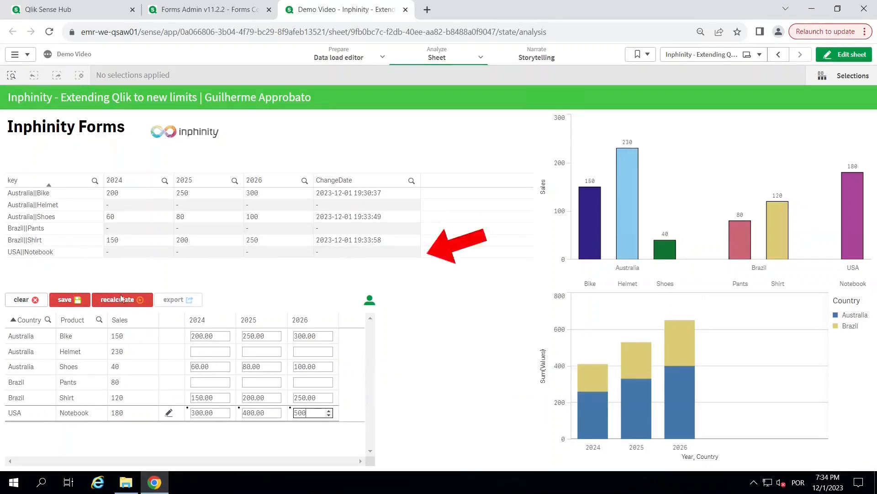
click(122, 299)
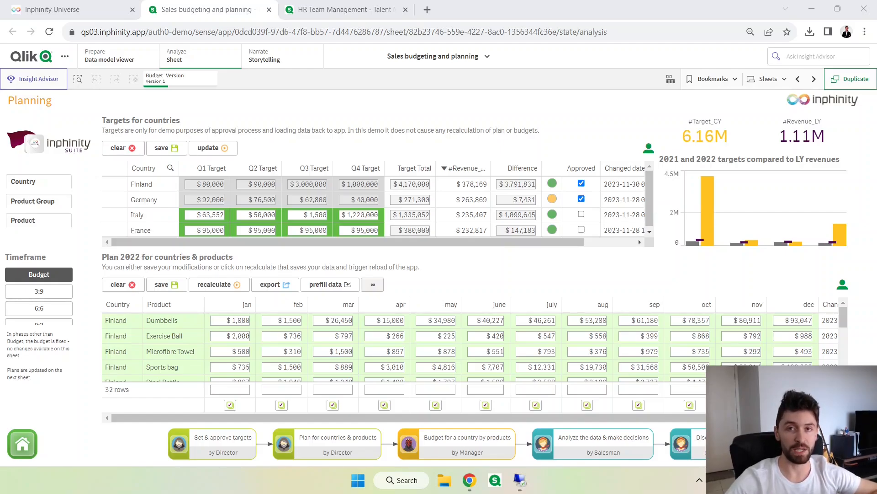
mouse_move(532, 255)
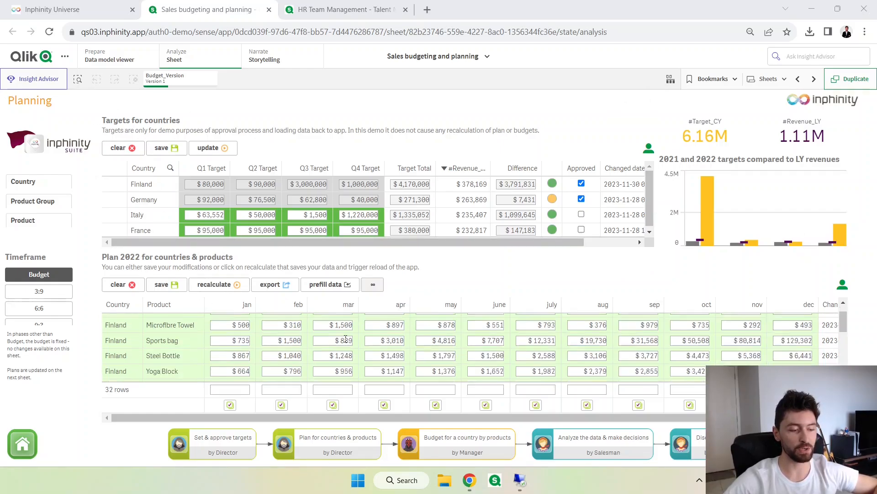
- Set France Dumbbells' April/May plan to 256 and edit the June cell in Plan 2022
scroll(down, 3)
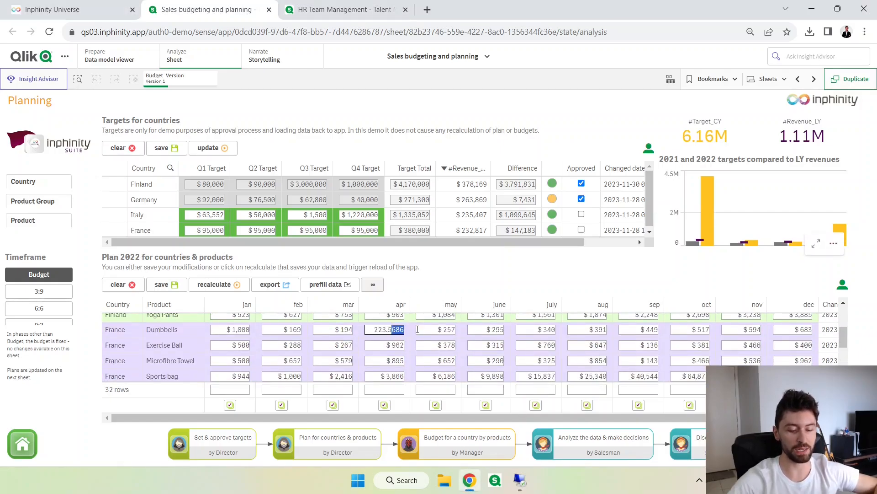
text(256)
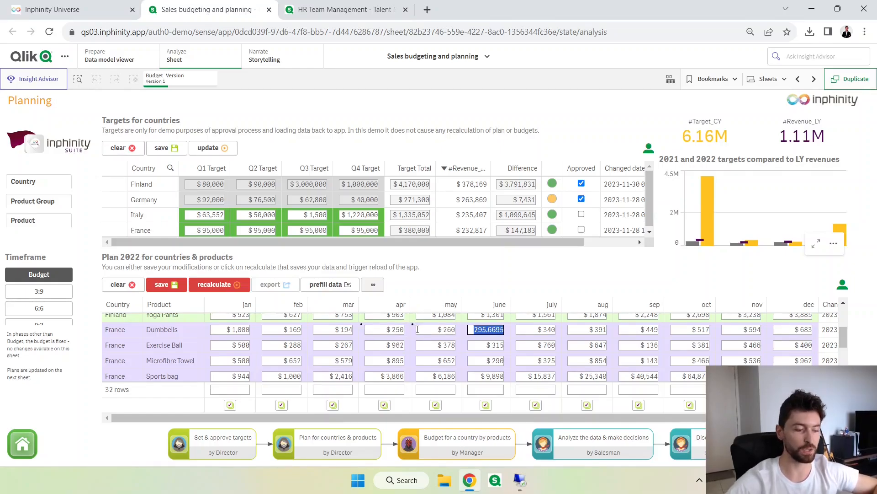
click(166, 284)
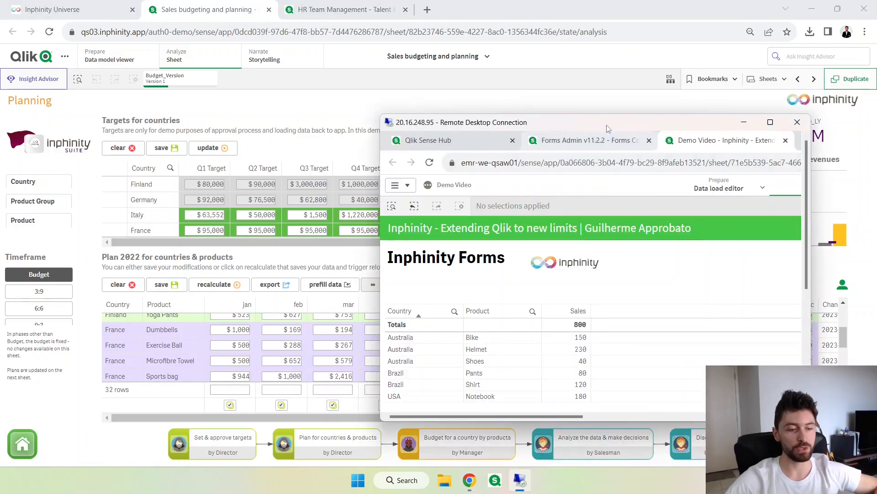
- Maximize the remote session, review the inline Sales load script, and return to the Inphinity Forms sheet
click(770, 123)
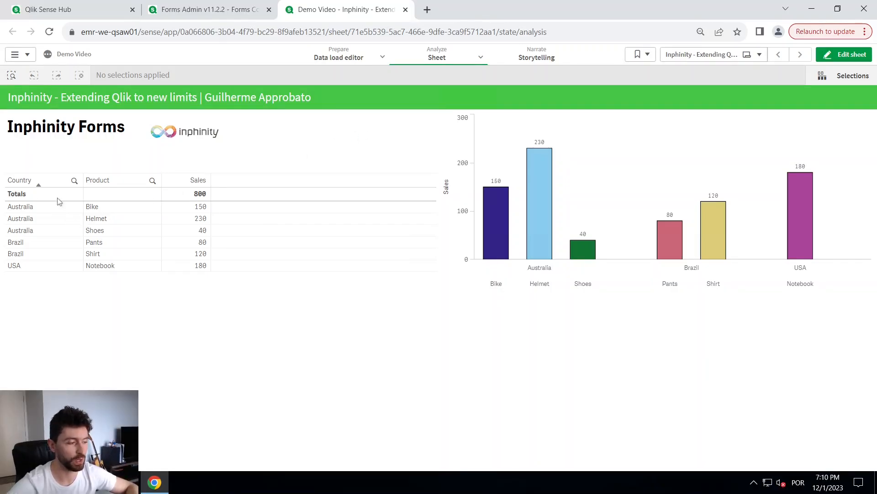
mouse_move(338, 58)
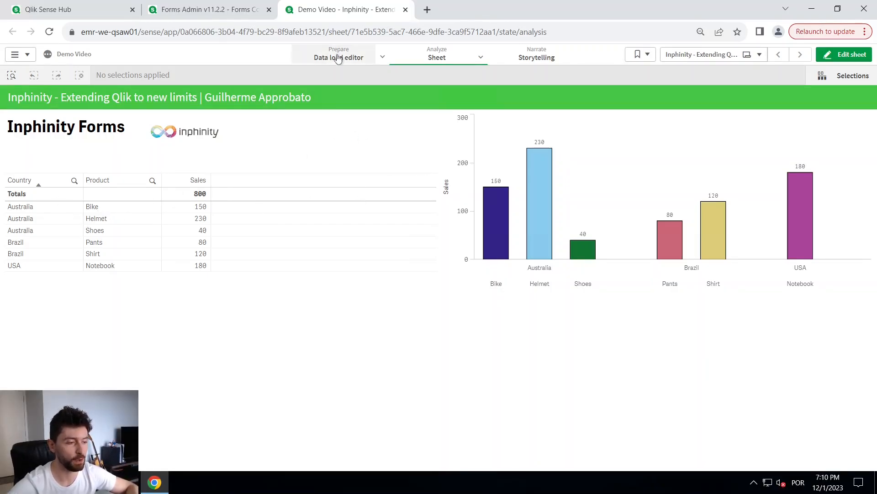
click(338, 58)
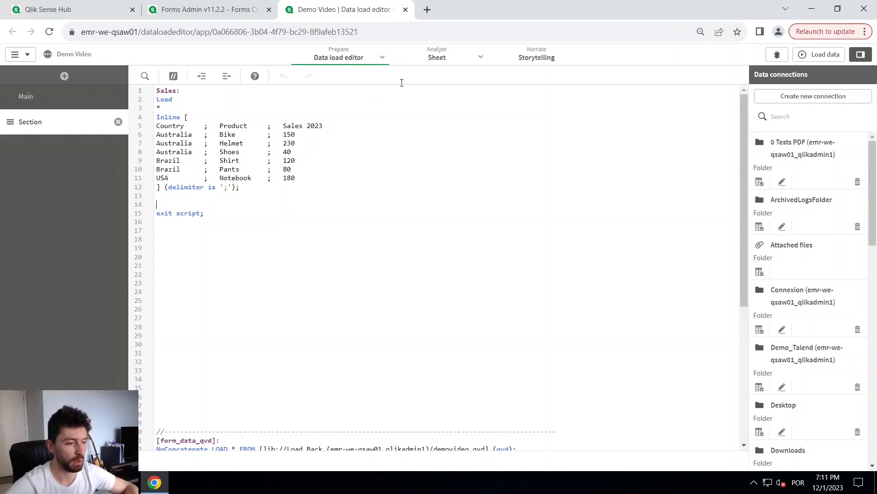
click(437, 58)
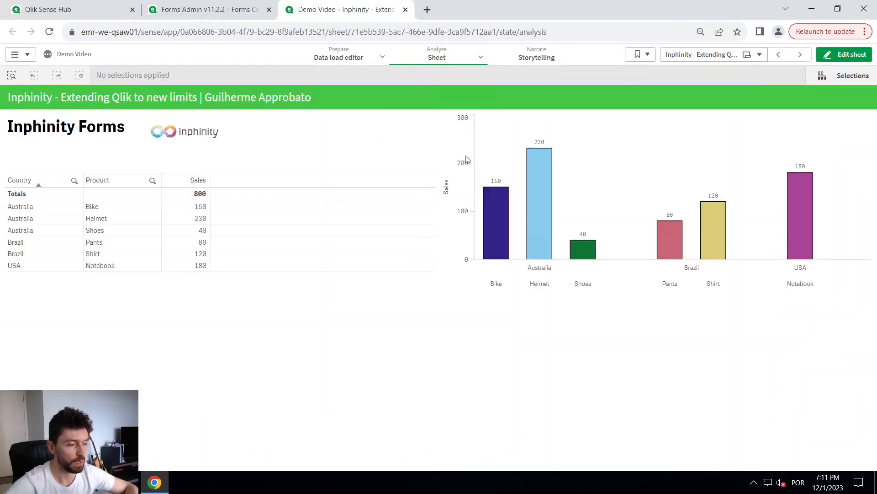
- Edit the sheet and convert the copied sales table into an Inphinity Forms General object
click(849, 55)
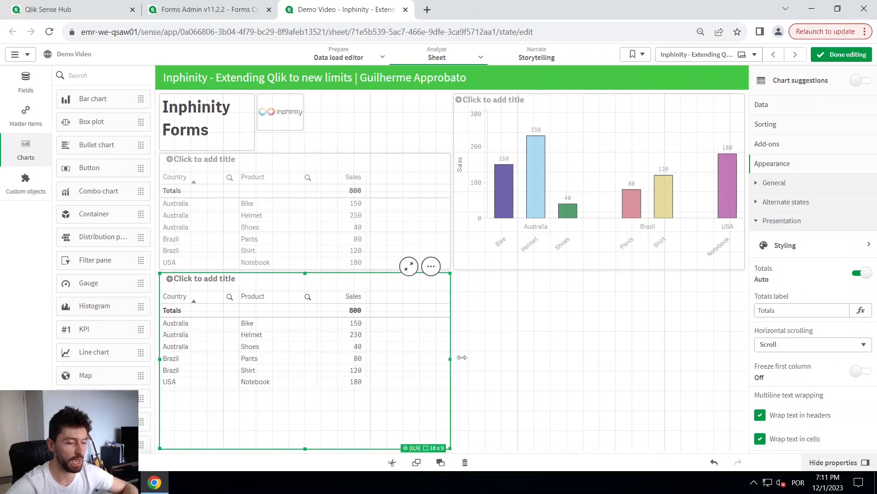
click(25, 180)
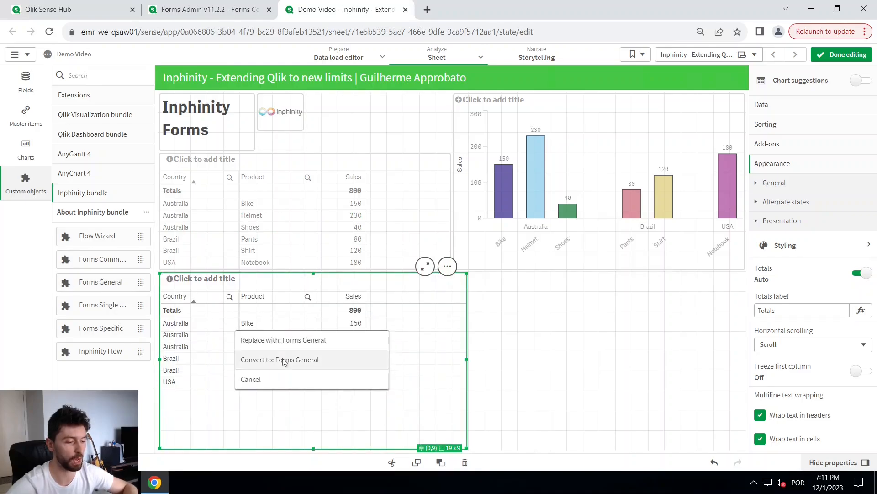
click(280, 360)
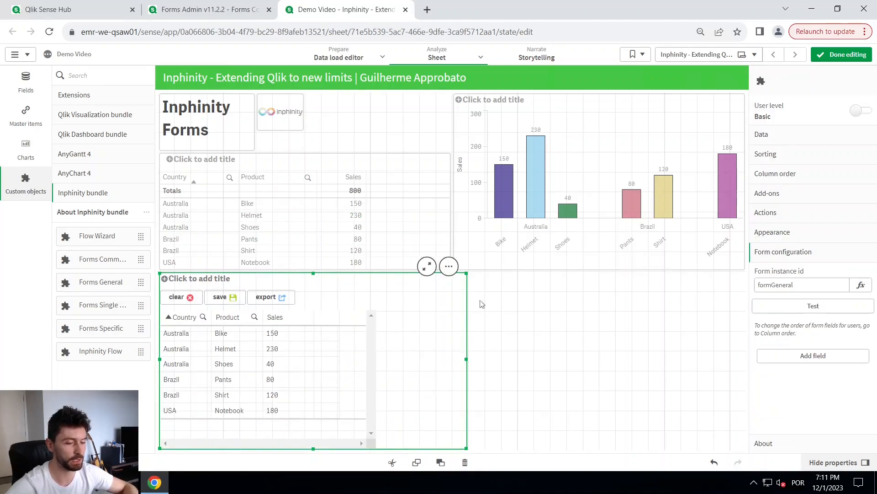
- Review the form's Data settings, checking the Sales measure expression
click(762, 134)
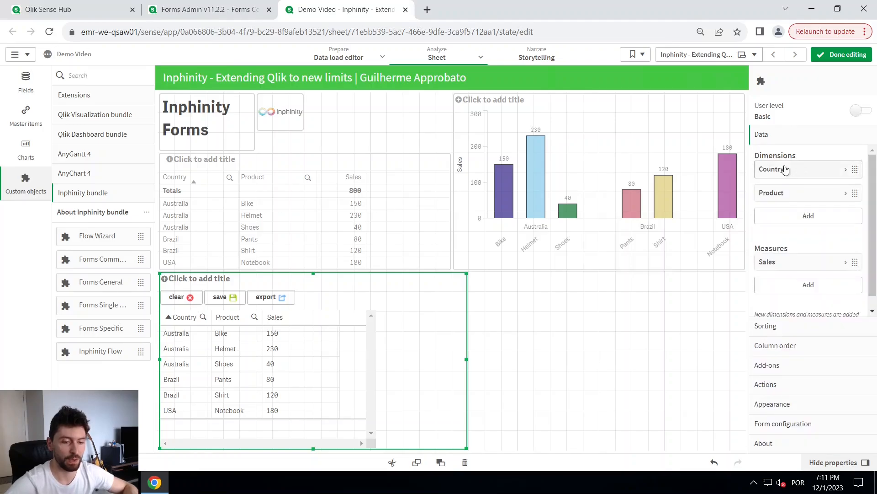
click(785, 169)
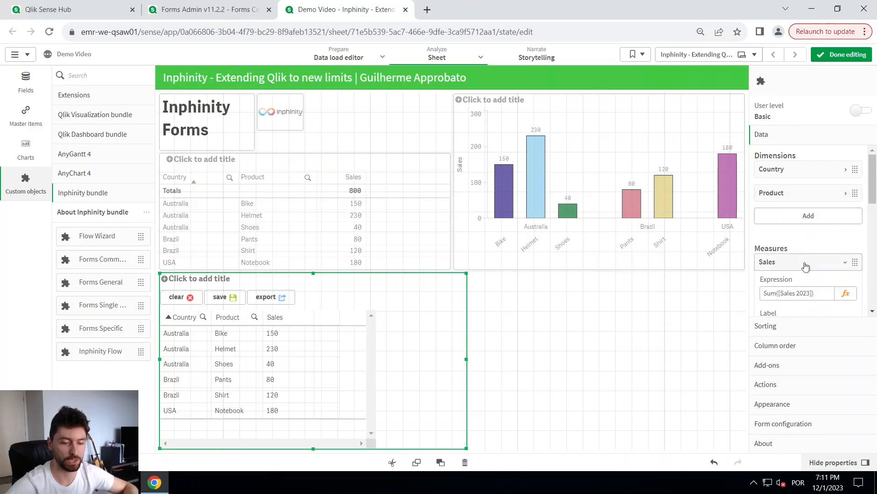
click(806, 261)
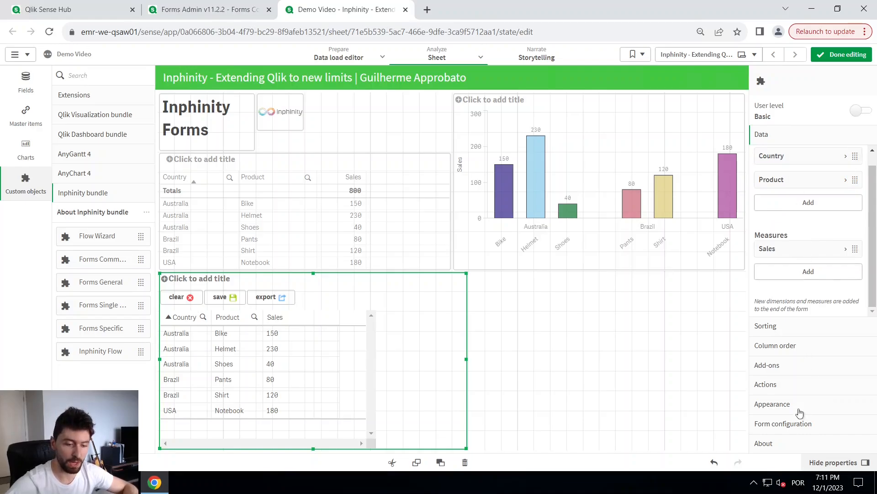
- Add a 2024 form field and try it as a switch and a date entry
click(783, 423)
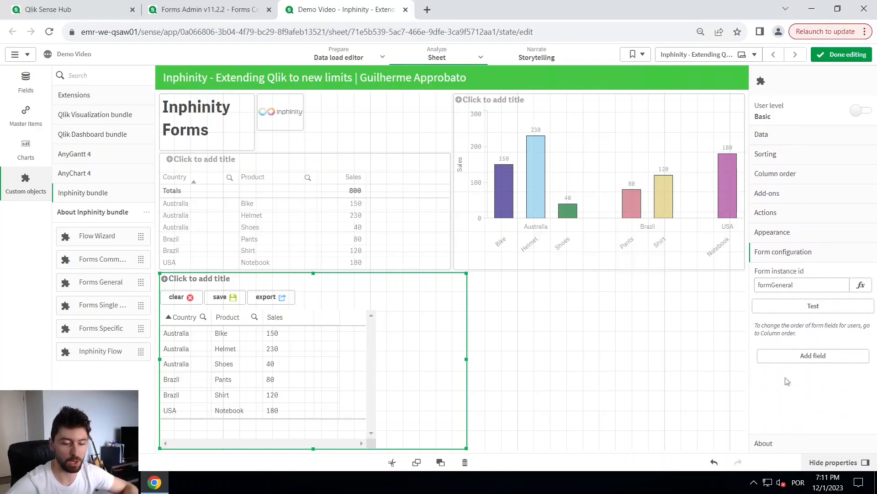
mouse_move(819, 359)
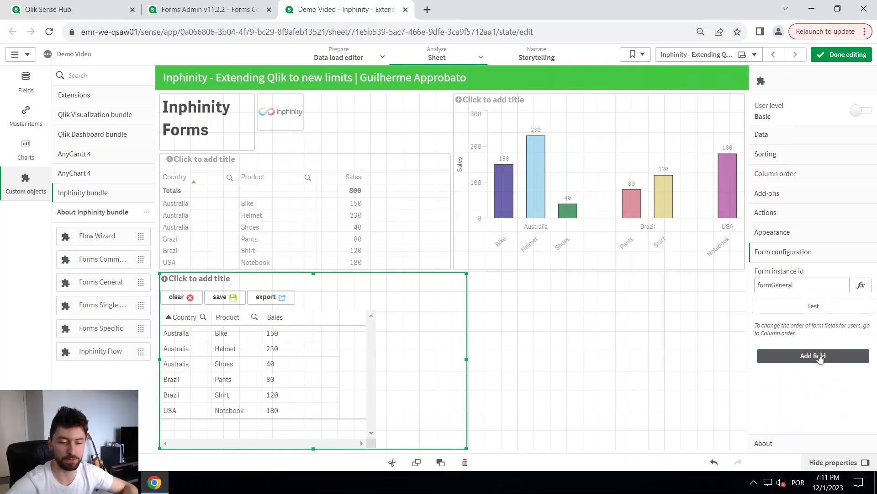
click(814, 355)
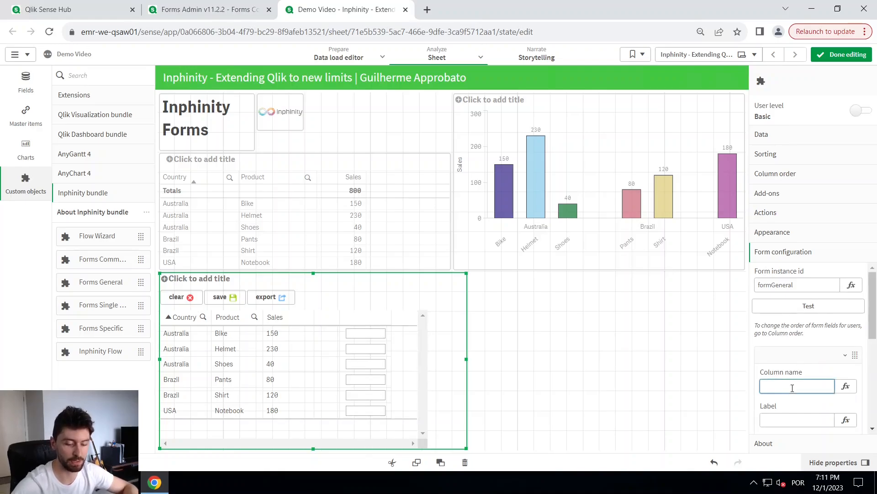
text(2024)
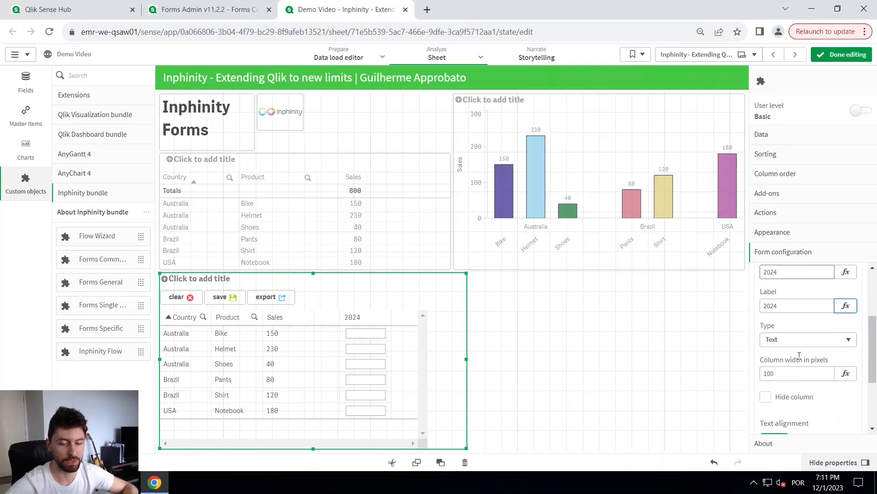
click(807, 339)
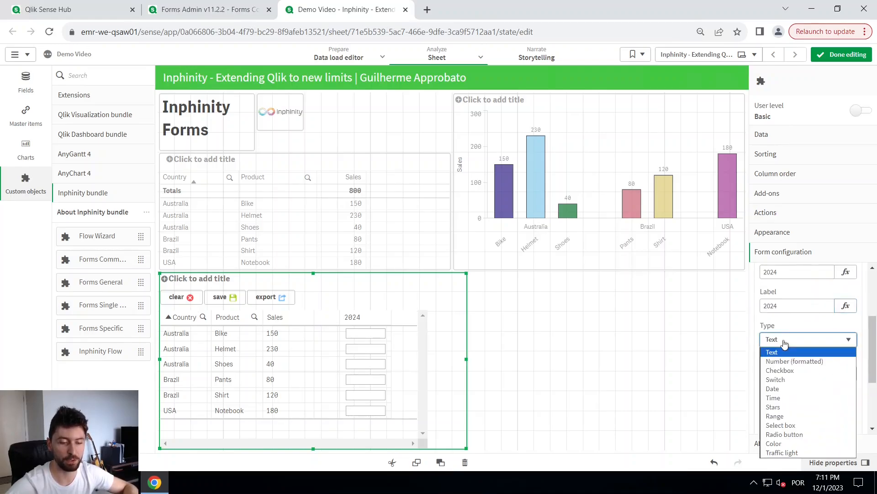
mouse_move(787, 369)
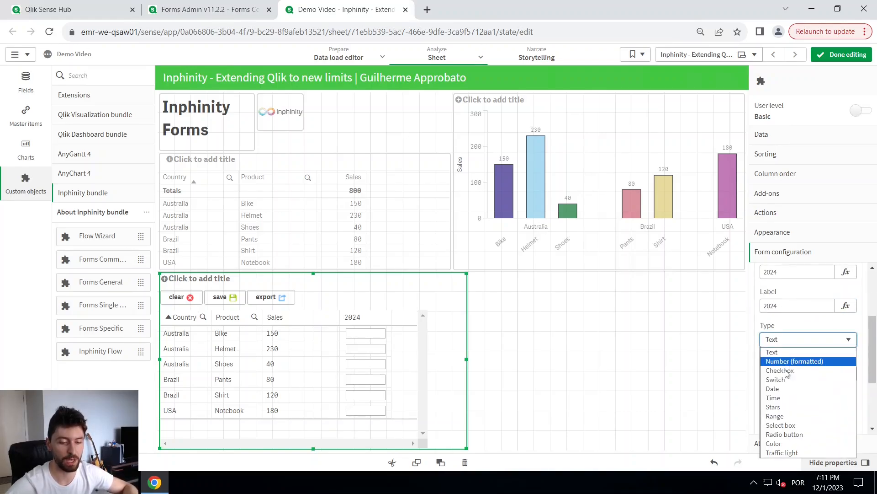
click(775, 378)
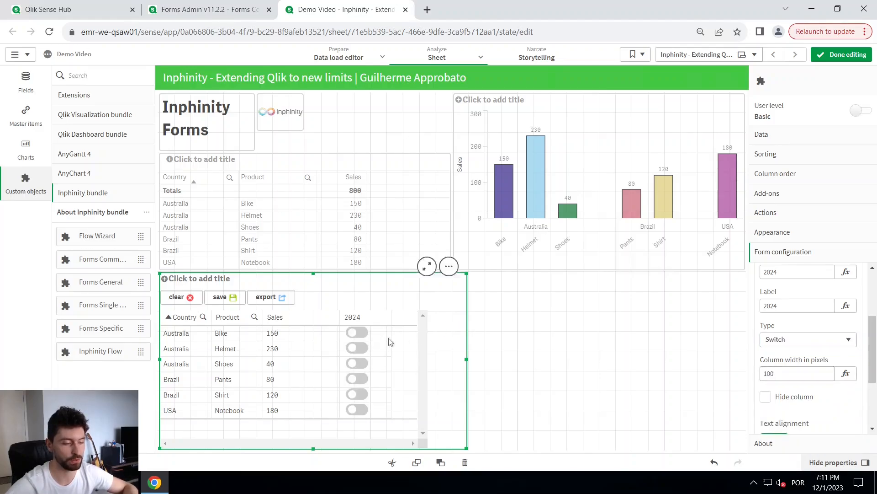
click(808, 339)
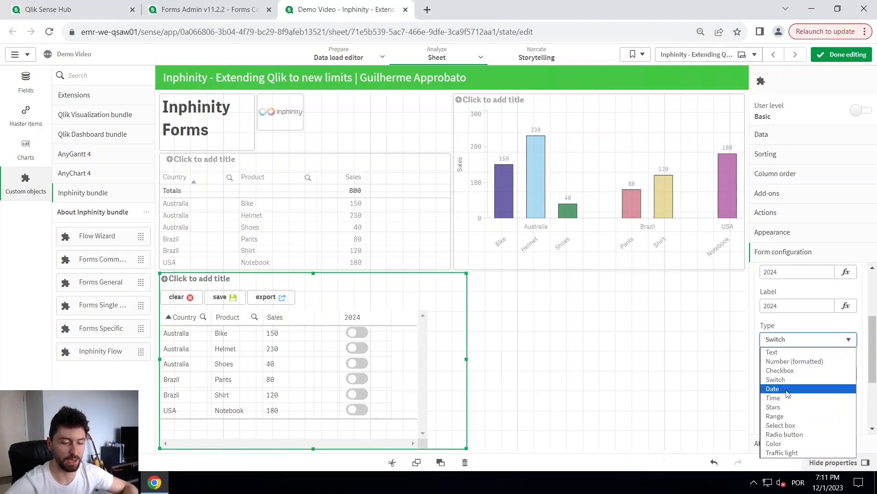
click(772, 388)
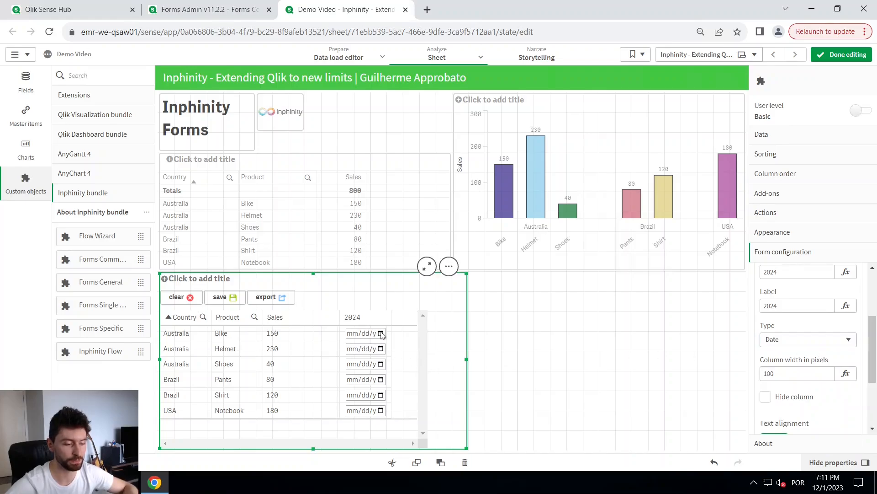
click(381, 332)
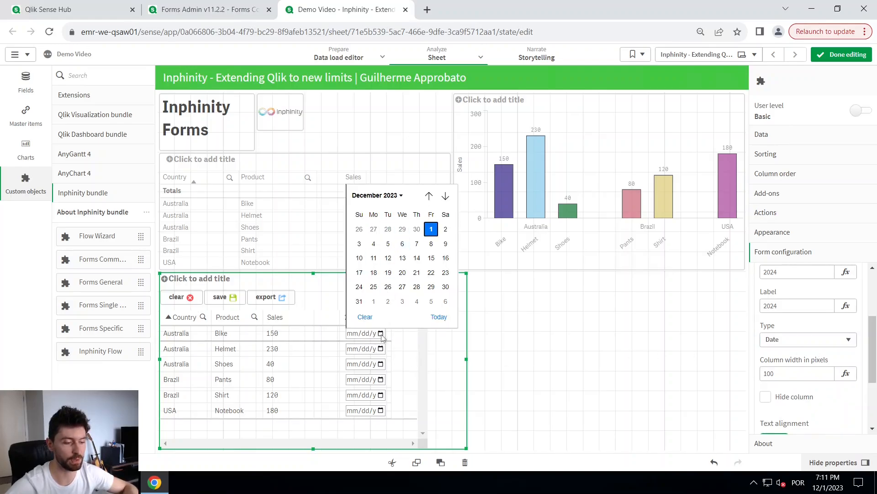
- Set the 2024 field type to Number (formatted)
click(808, 339)
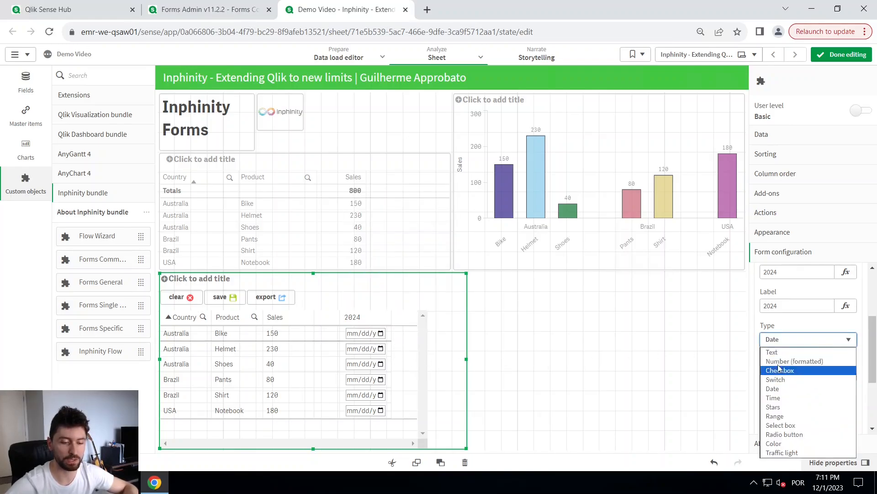
click(795, 361)
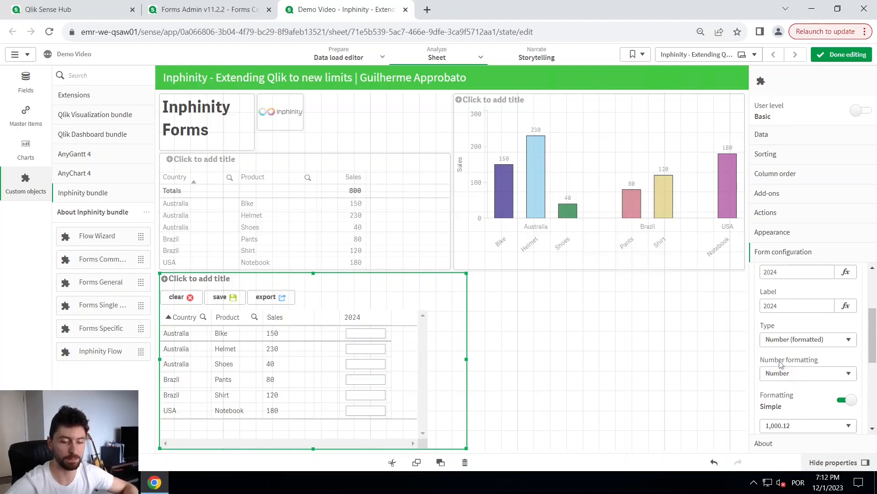
scroll(down, 3)
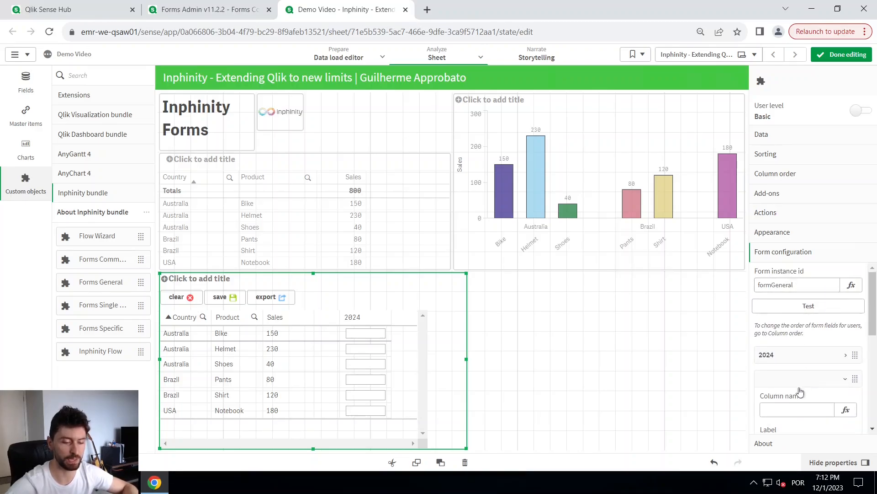
- Name the new field 2025 as Number (formatted) and add another field for 2026
text(2o)
text(2025)
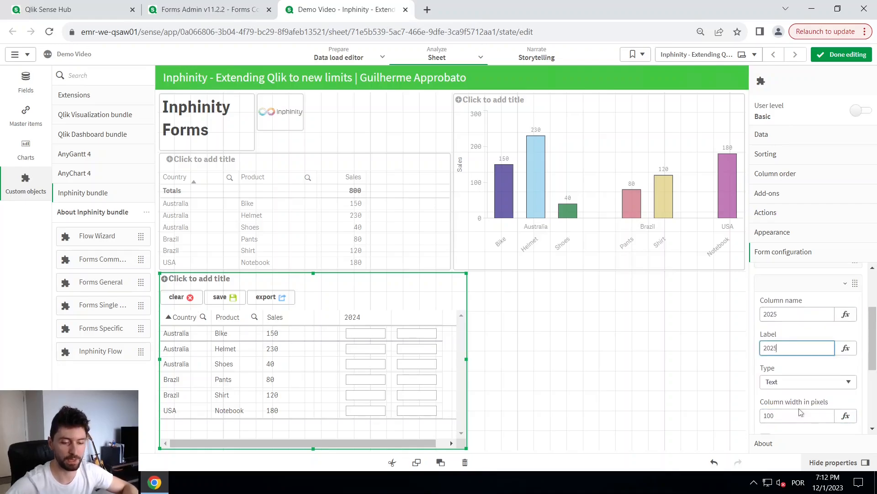
click(808, 382)
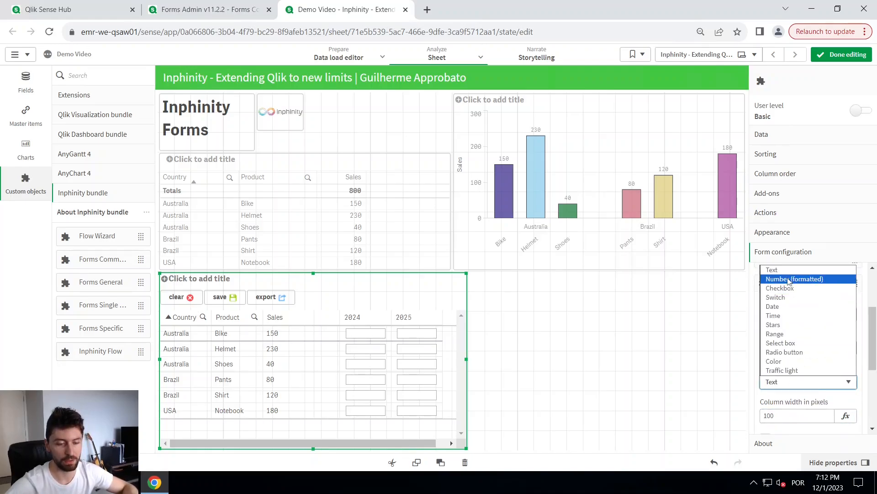
click(771, 268)
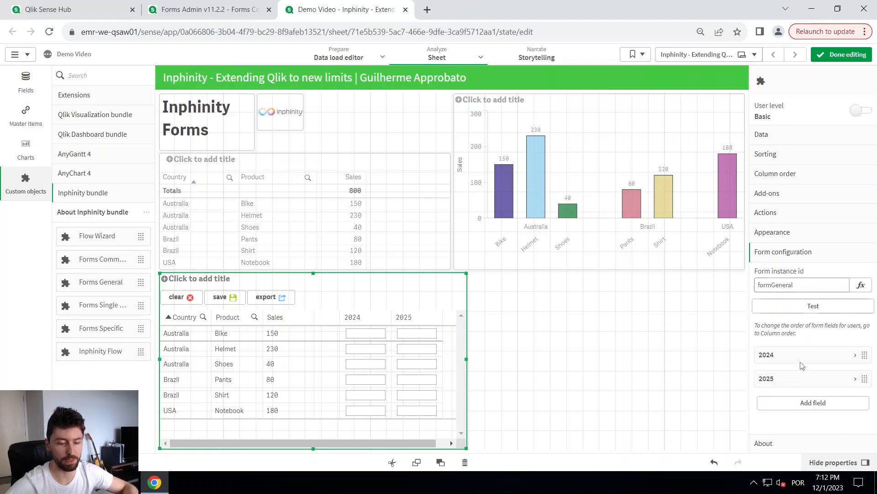
click(814, 402)
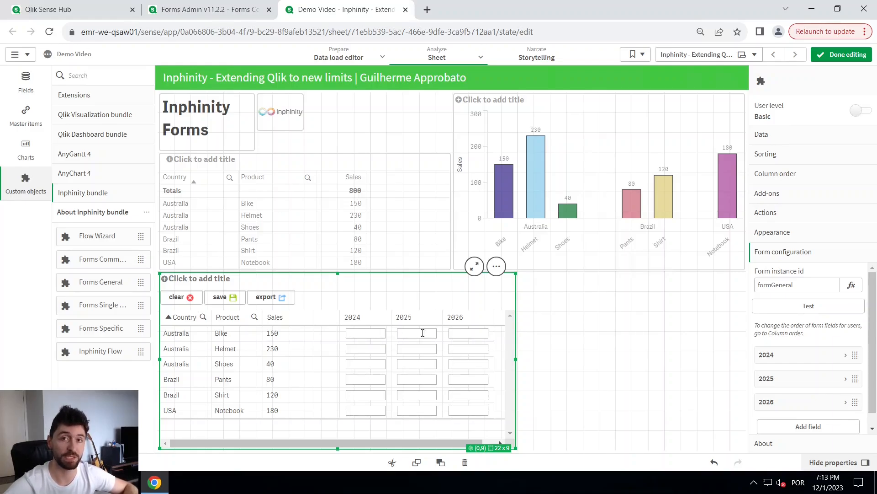
- Select the current Form instance id 'formGeneral' for replacement
click(797, 286)
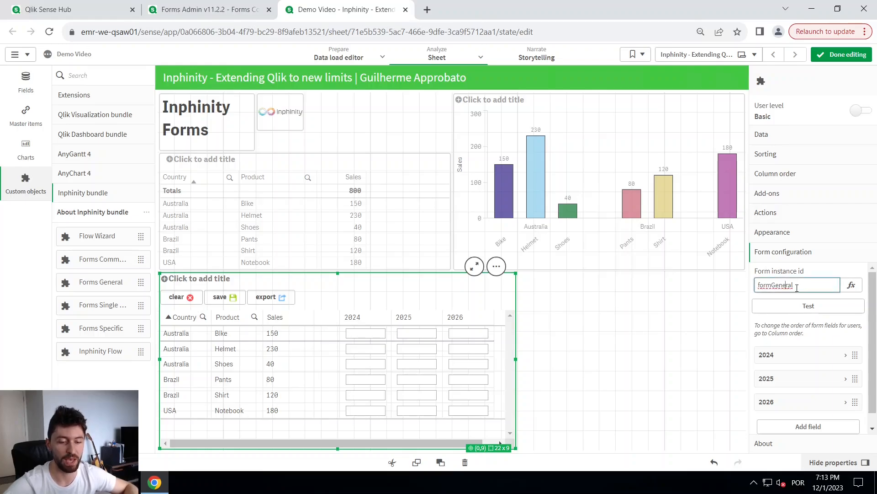
double_click(775, 285)
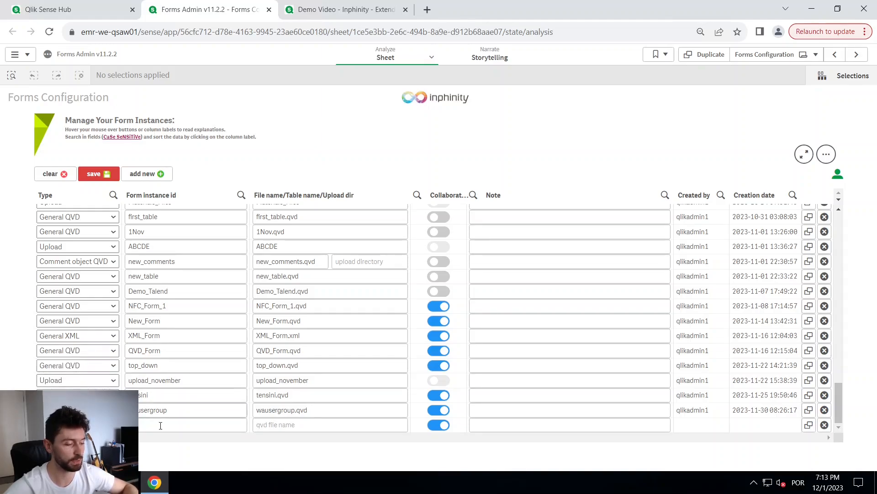
- Create form instance 'demovideo' writing to demovideo.qvd in Forms Admin and save it
text(novideo)
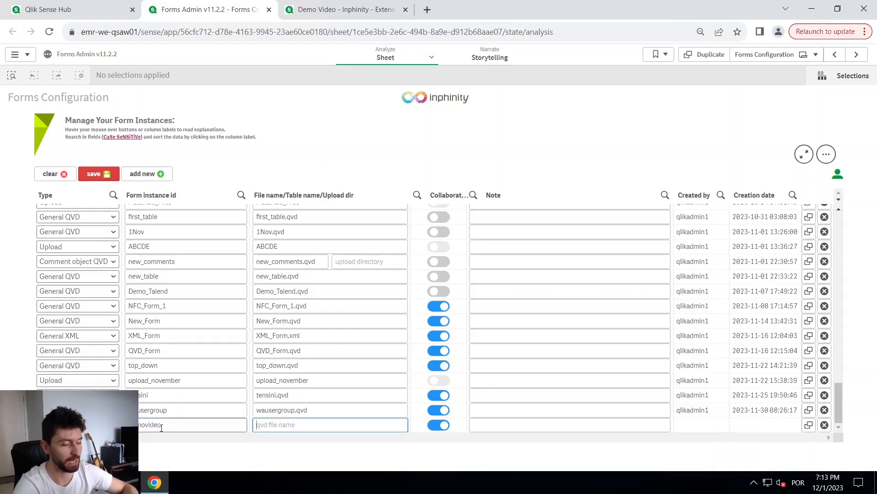
text(demovideo.qvd)
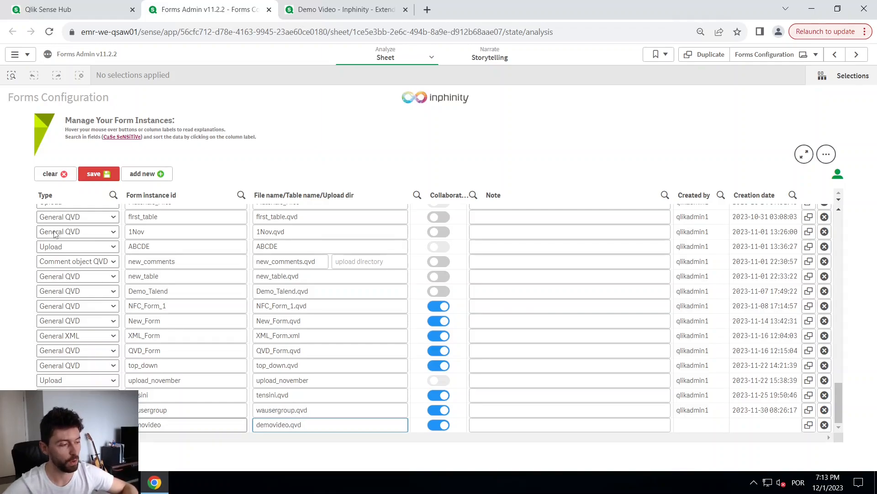
click(99, 174)
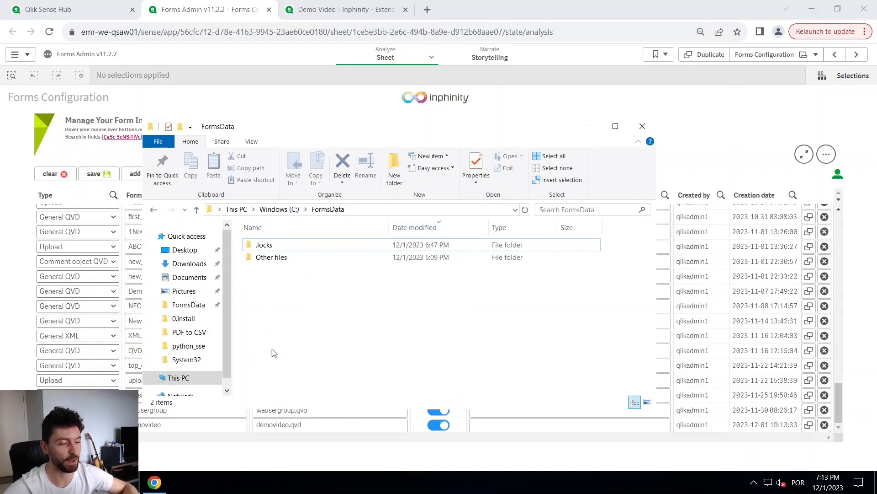
mouse_move(410, 99)
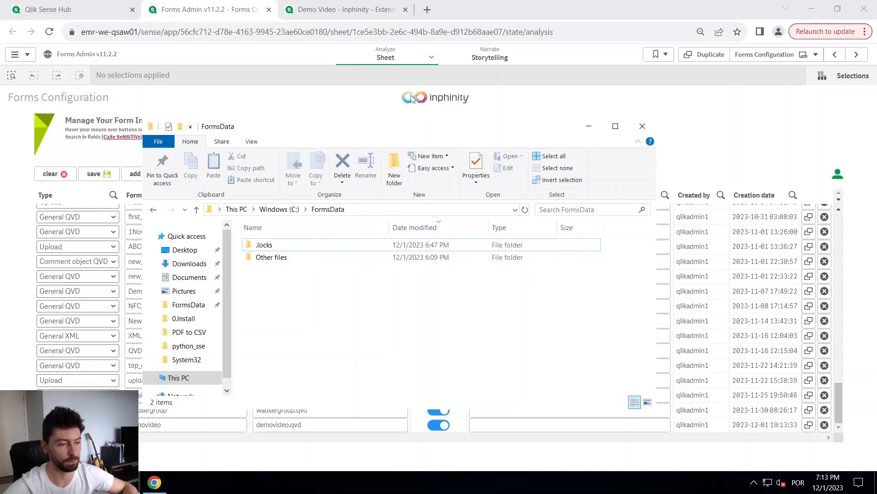
- Point the Demo Video form at instance 'demovideo' and finish editing
click(346, 9)
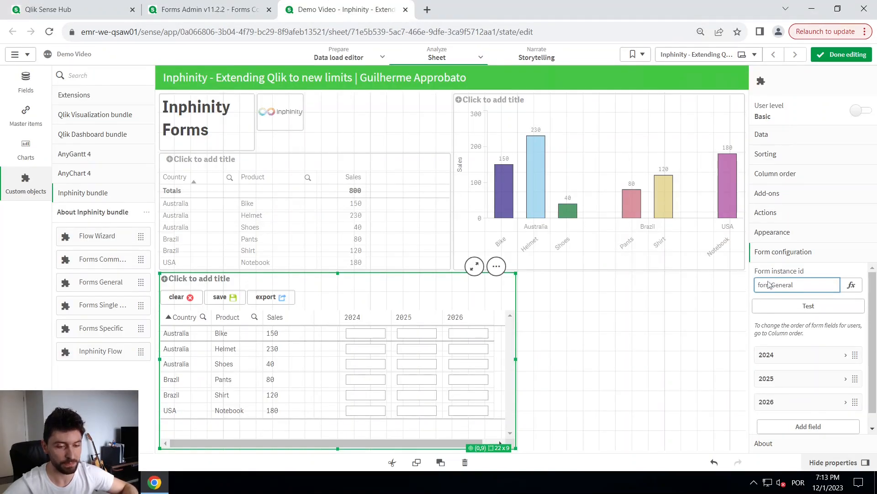
text(demo)
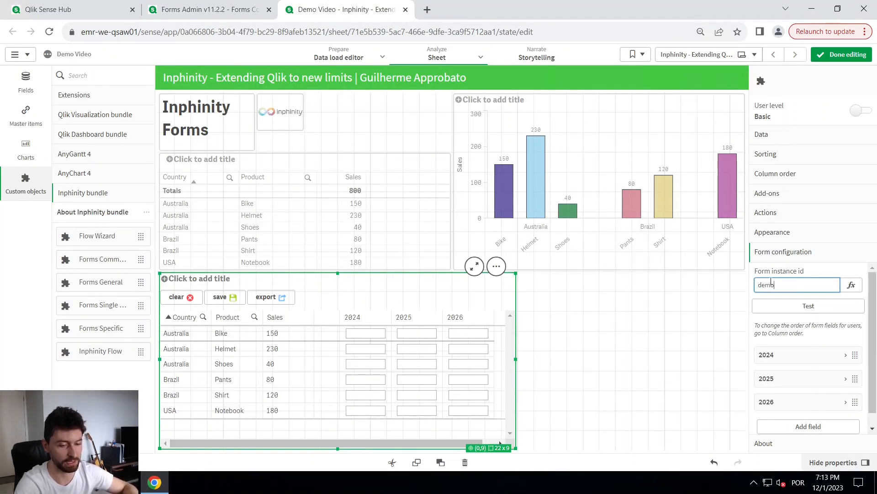
text(video)
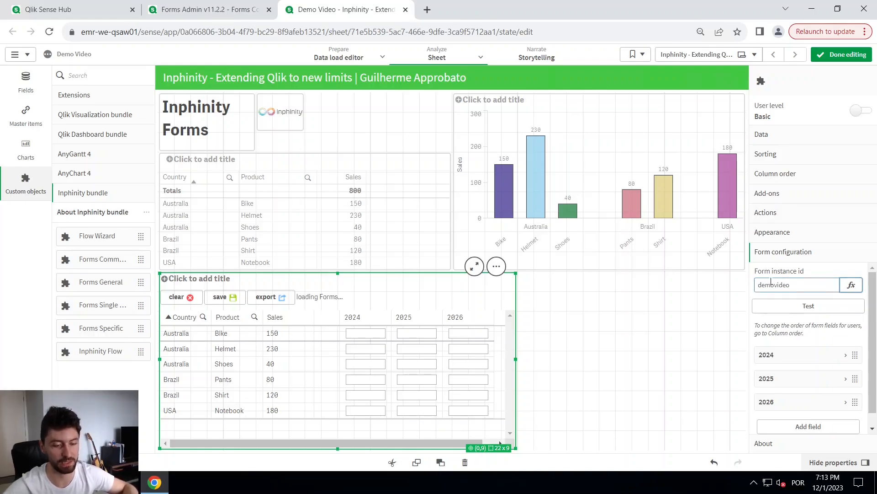
click(847, 55)
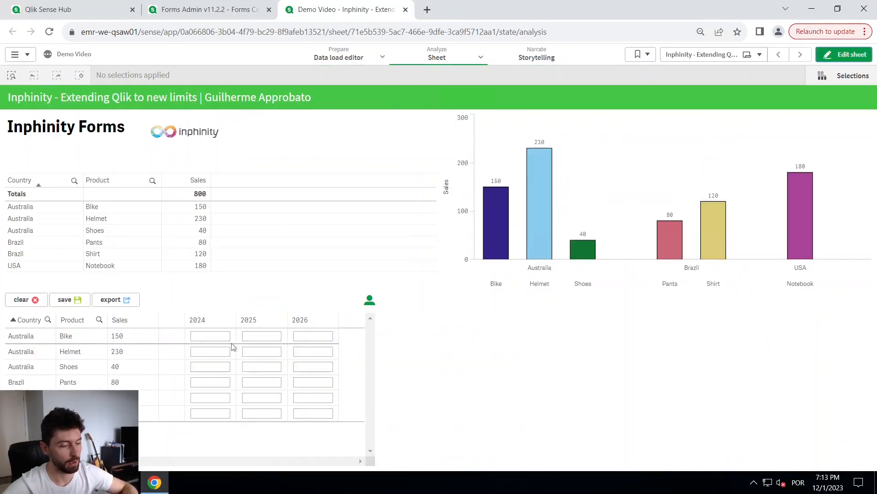
- Enter 200, 300 and 400 for Australia Bike across 2024–2026
click(210, 335)
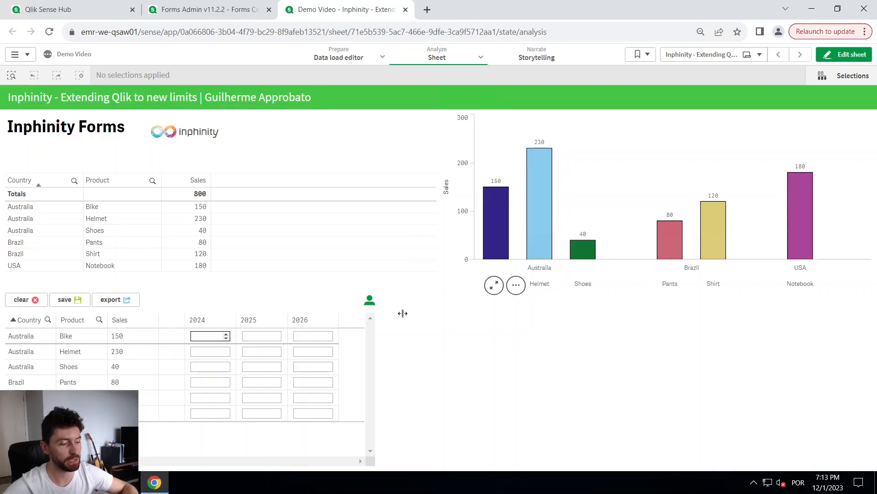
text(202)
click(261, 336)
text(300)
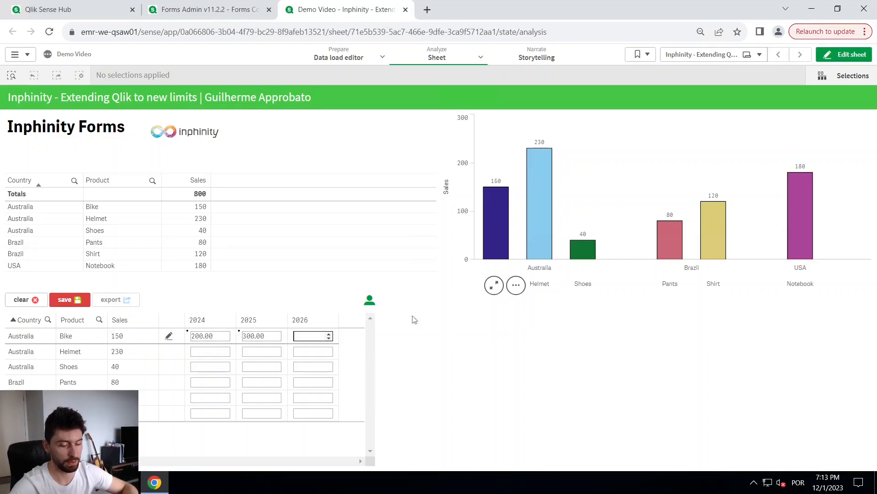
text(400)
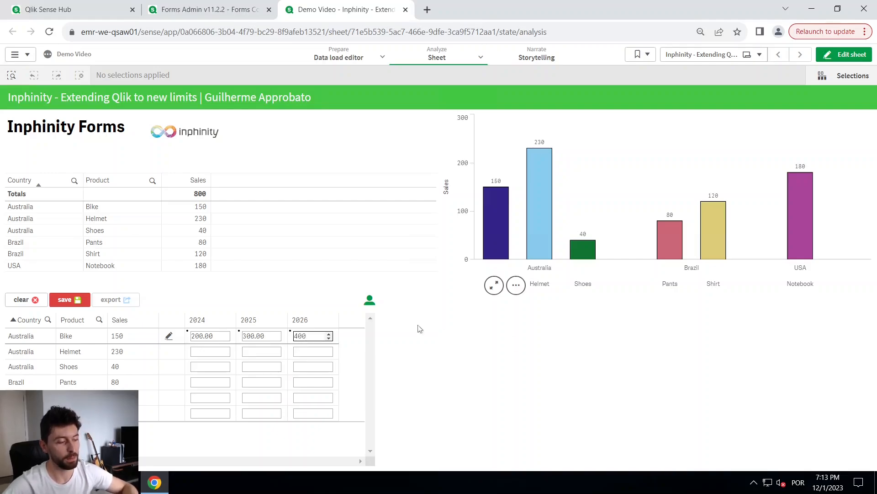
mouse_move(70, 299)
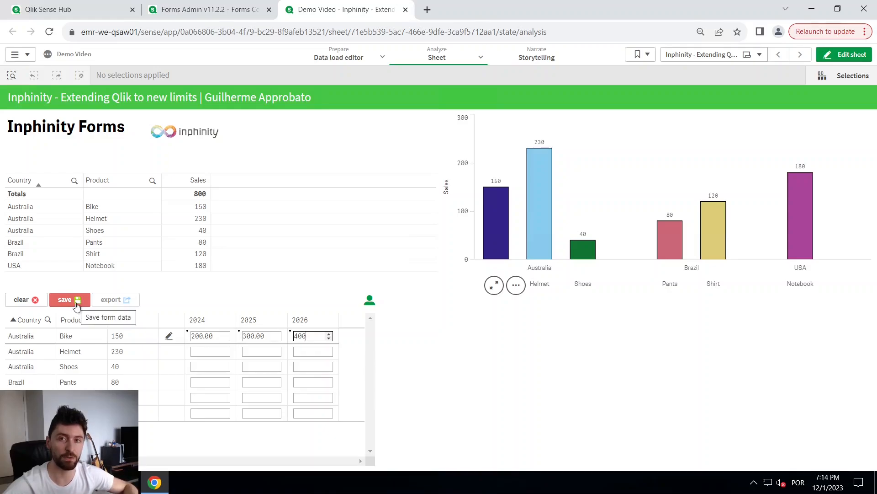
mouse_move(26, 336)
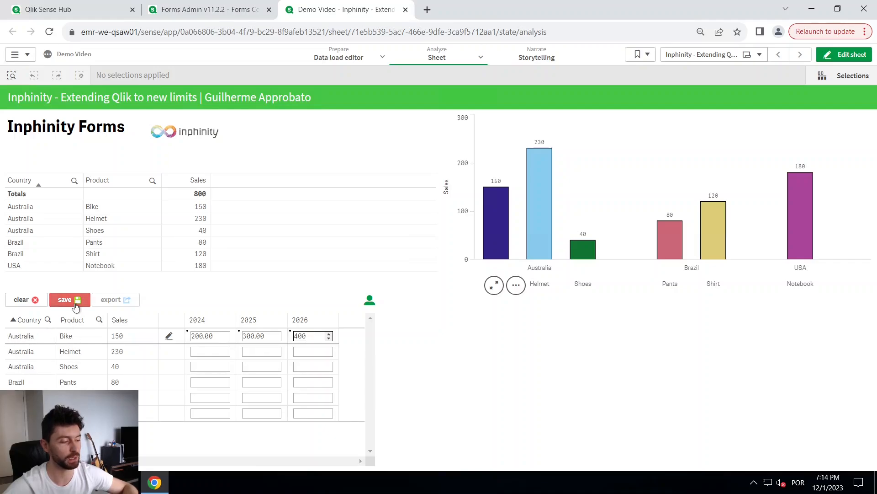
- Save the Australia Bike values and open demovideo.qvd from FormsData in QViewer
click(69, 299)
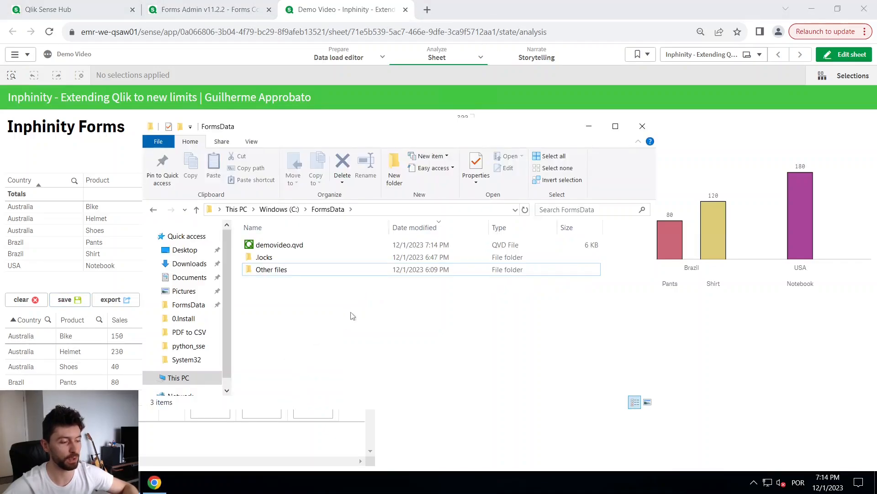
click(280, 245)
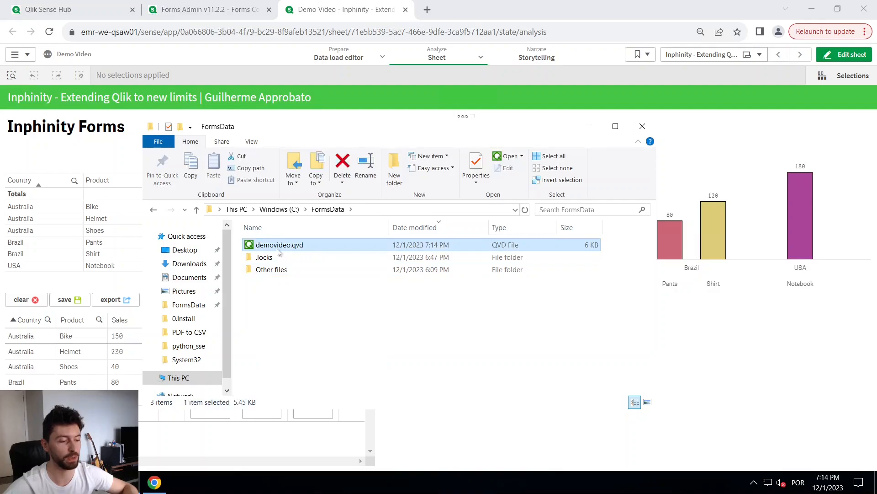
double_click(279, 245)
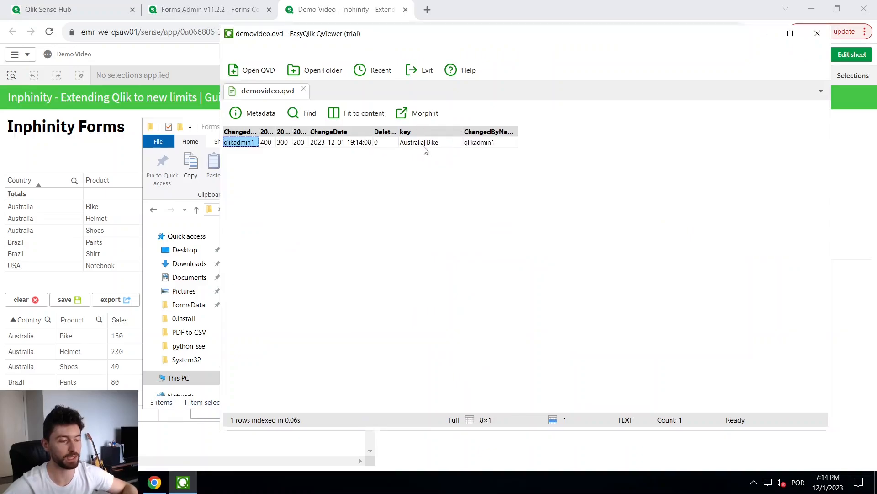
mouse_move(55, 316)
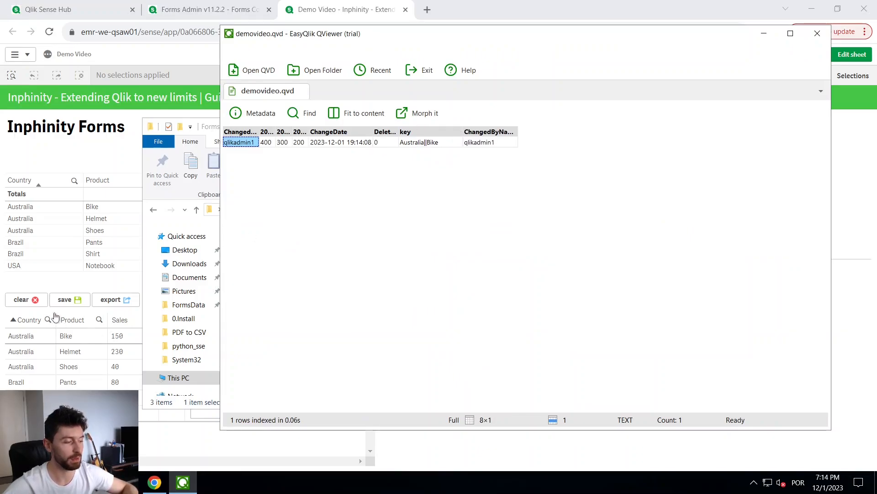
mouse_move(379, 186)
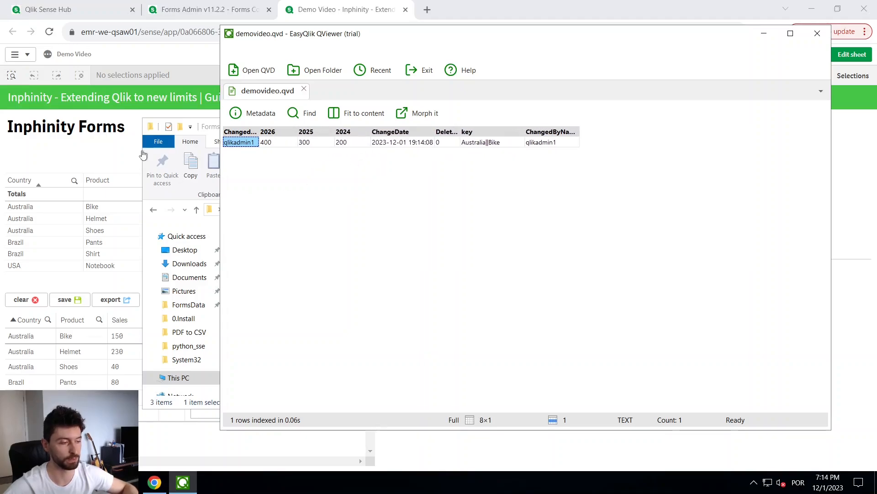
- Enter 250, 280 and 300 for Australia Helmet across 2024–2026 and save
click(817, 34)
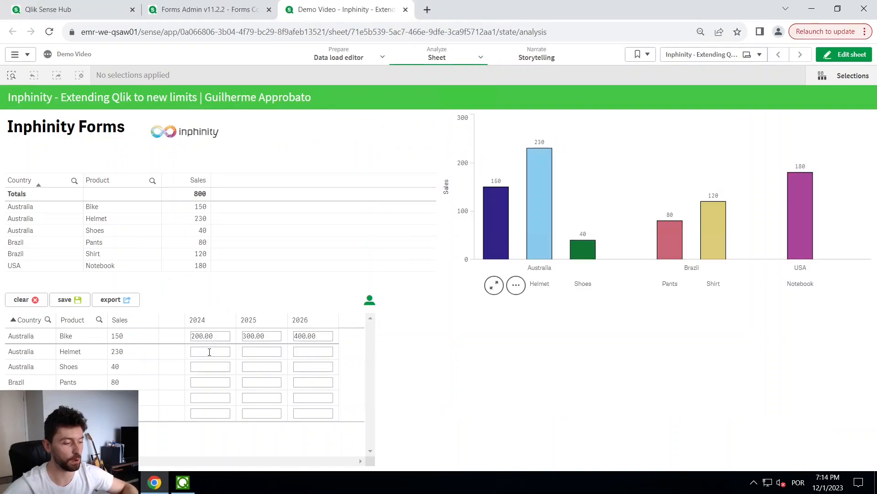
text(250)
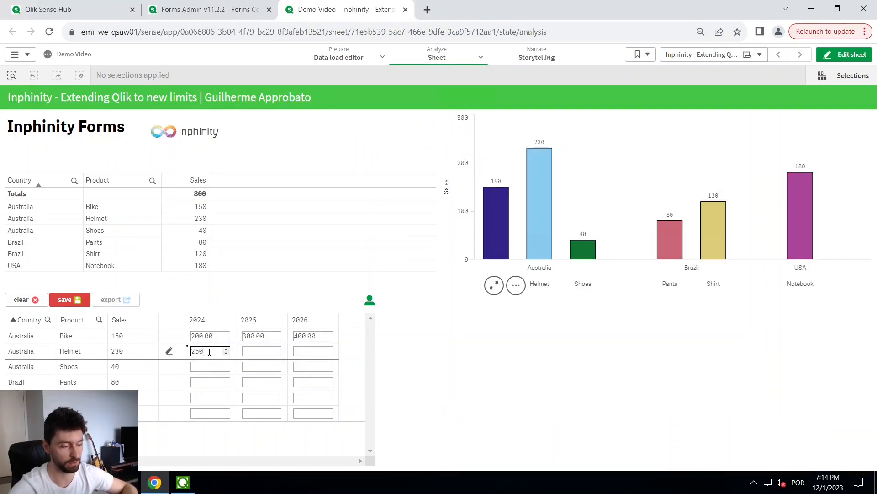
click(261, 351)
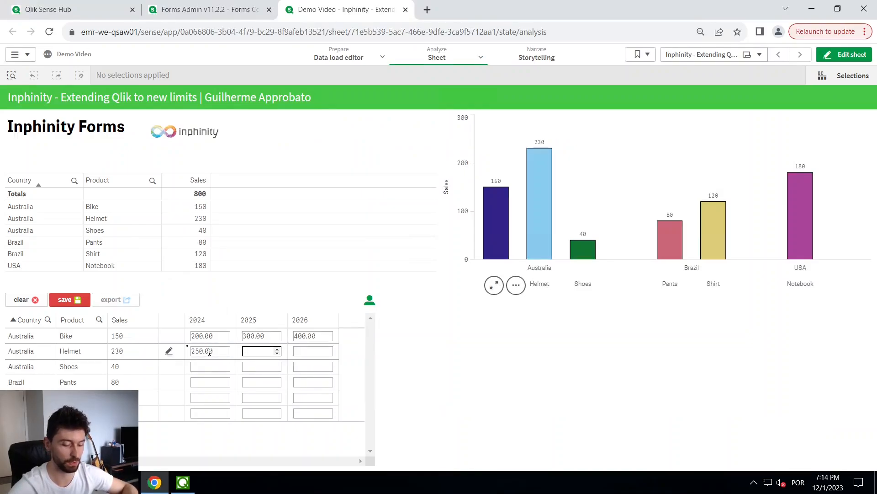
text(300.00)
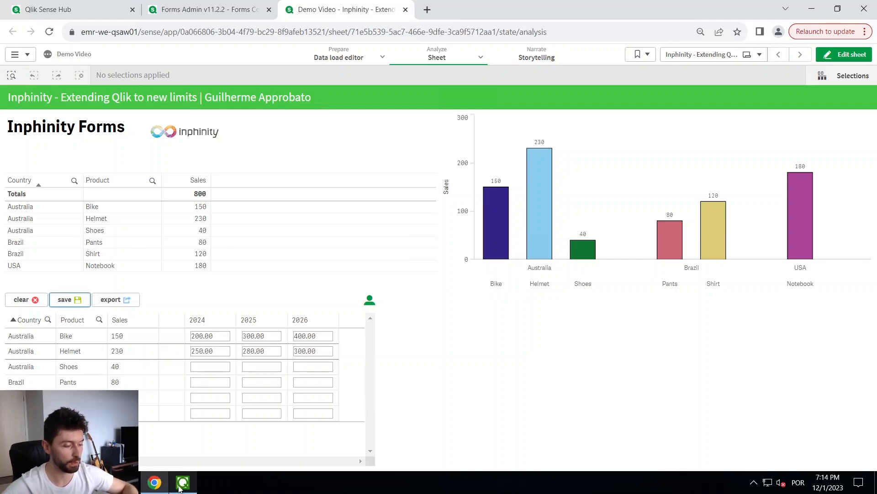
click(180, 482)
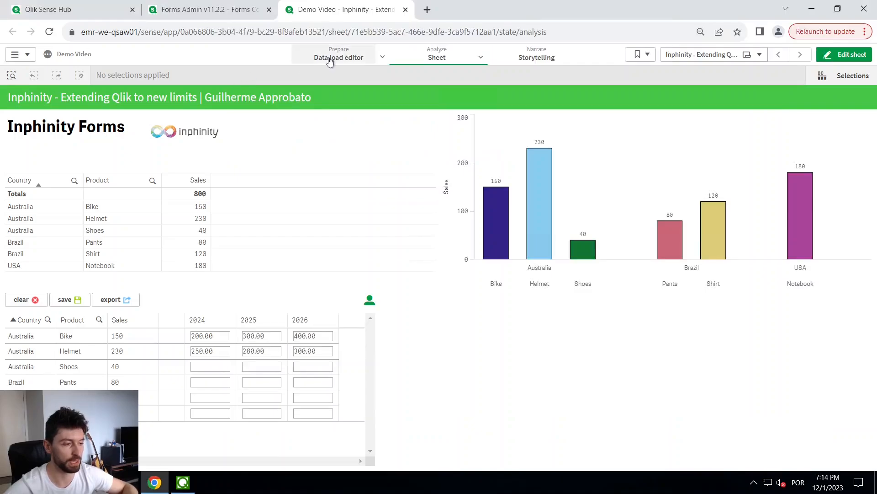
click(339, 56)
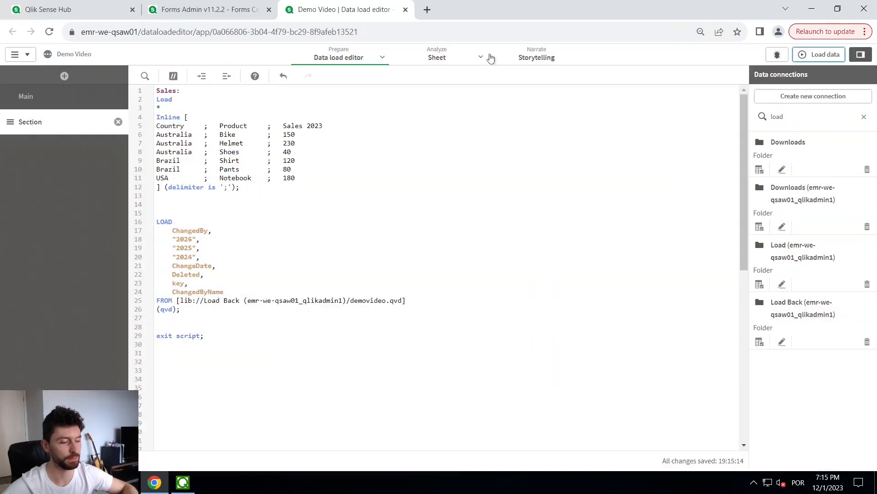
double_click(178, 284)
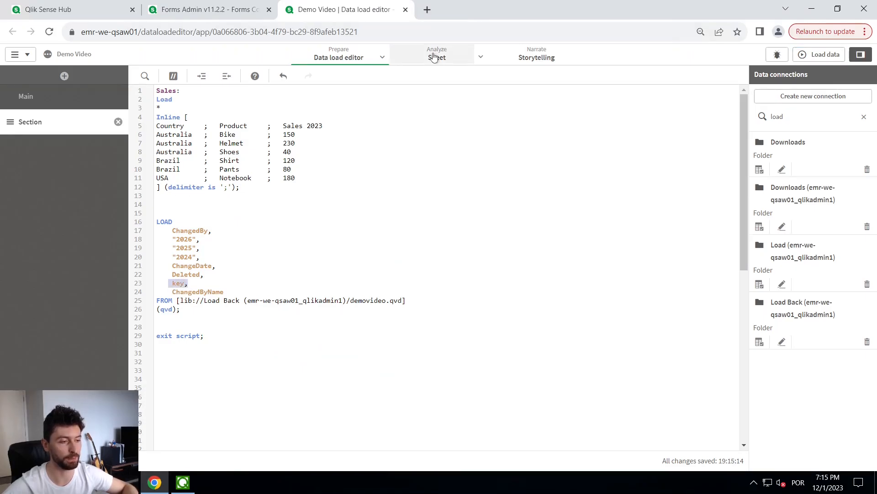
click(437, 53)
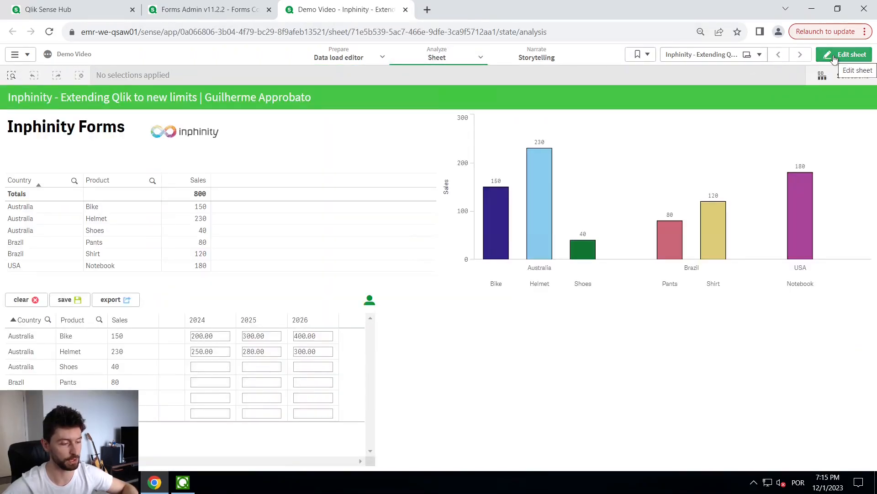
- Build a table with key, 2024, 2025, 2026 and ChangeDate columns and finish editing
click(849, 54)
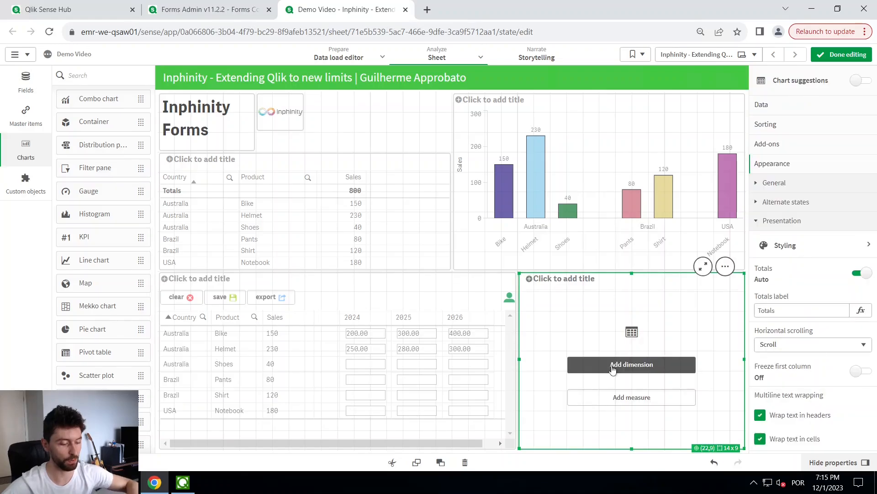
click(632, 365)
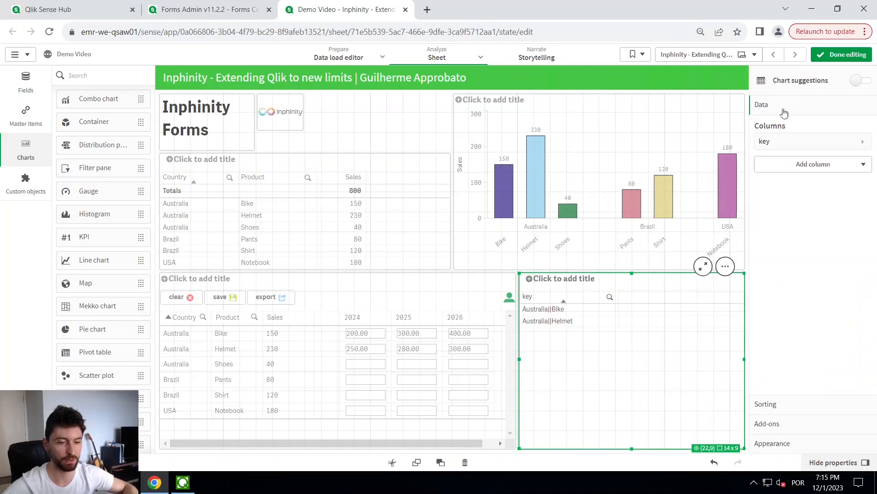
click(814, 164)
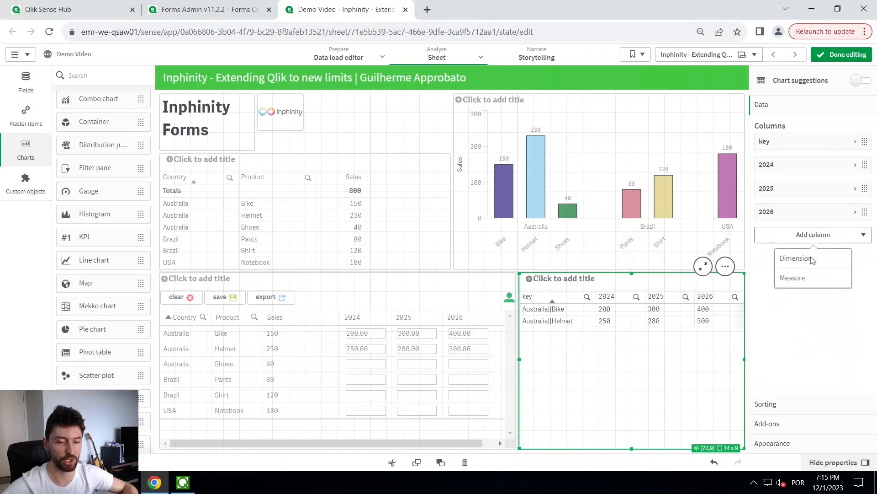
click(796, 258)
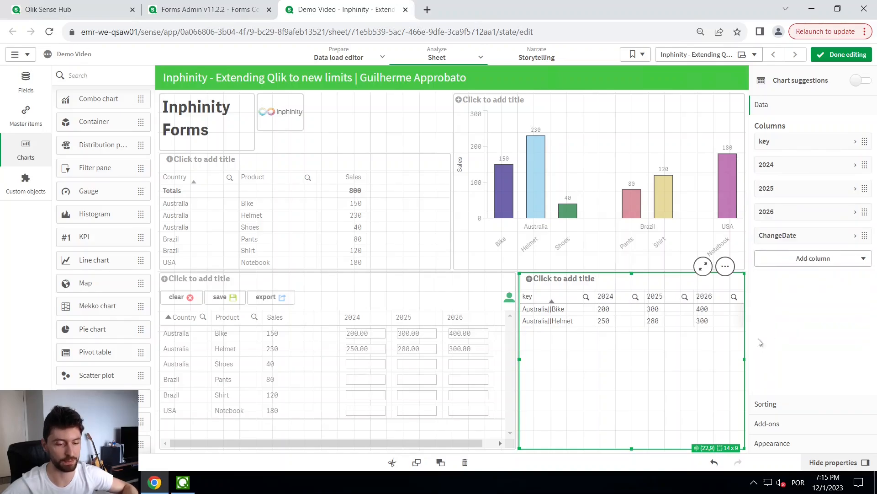
click(848, 55)
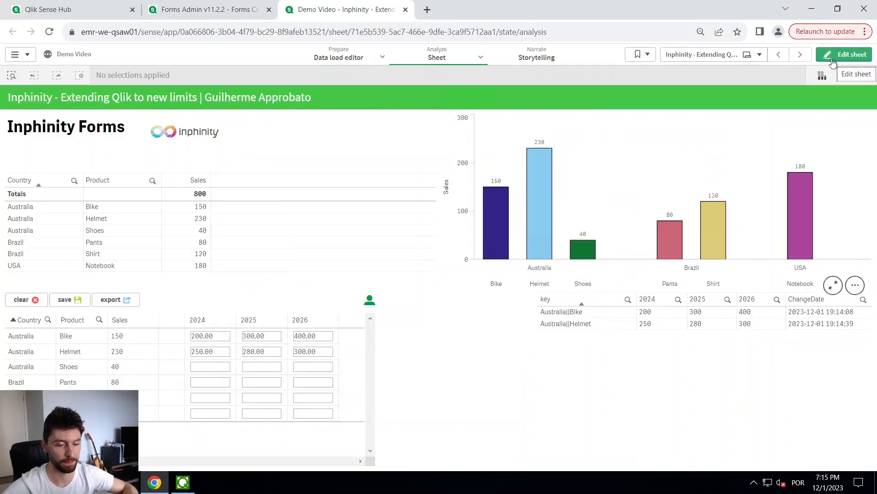
- Enable the form's Recalculate action under Advanced appearance settings and finish editing
click(850, 53)
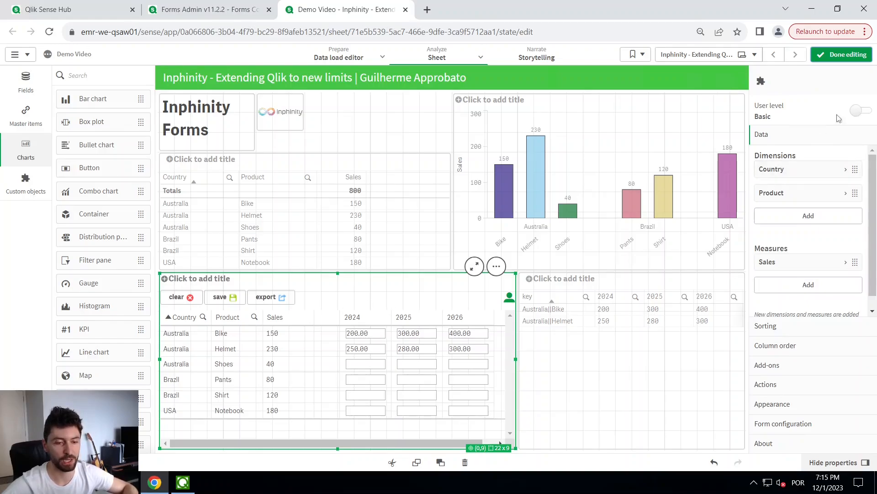
click(859, 109)
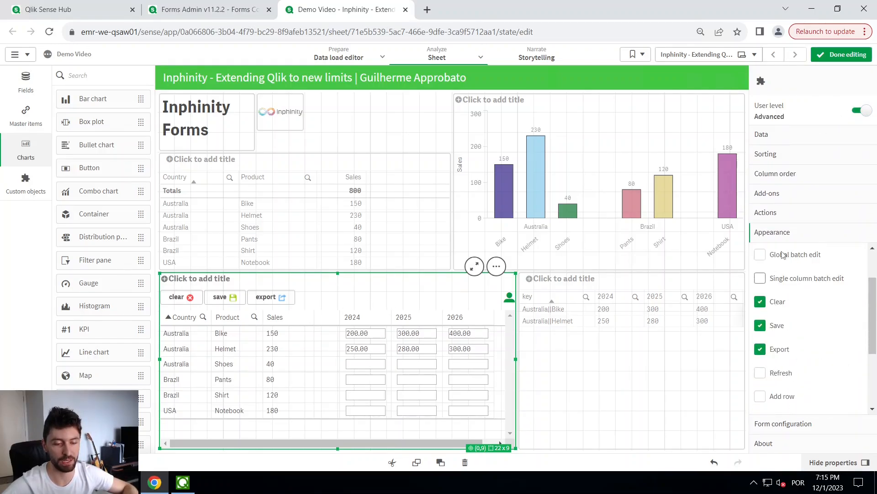
scroll(down, 3)
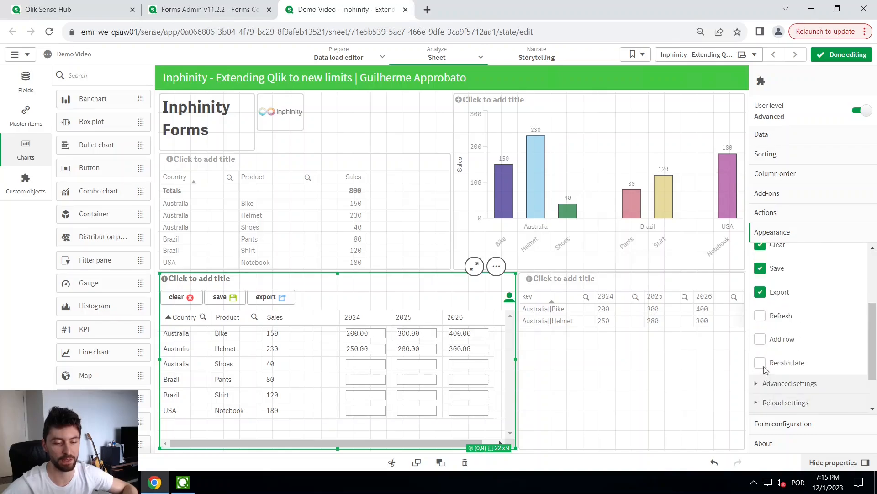
click(760, 362)
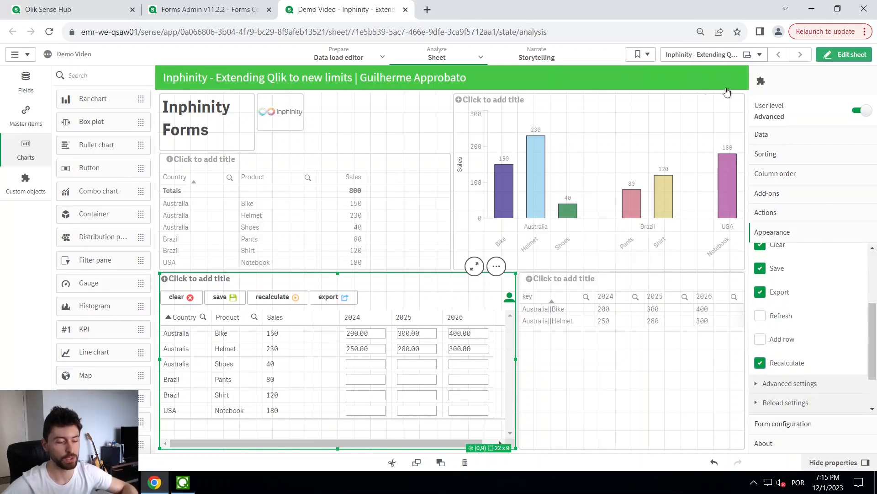
click(850, 54)
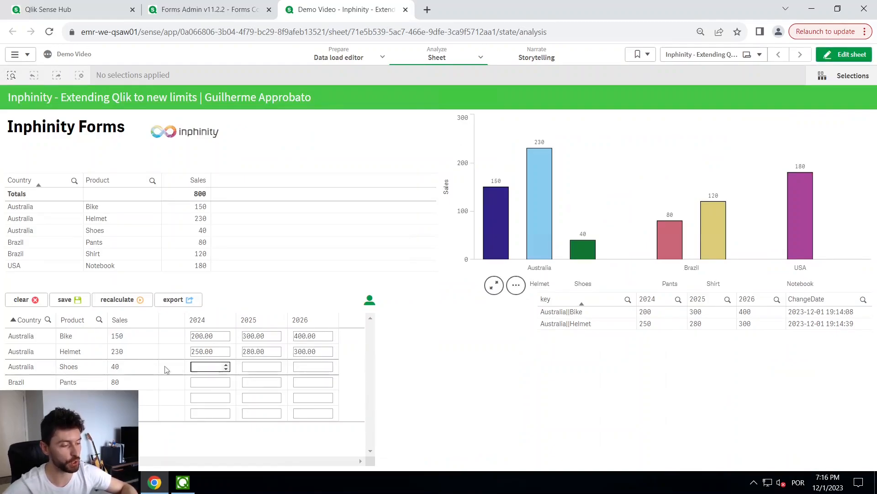
- Enter 60 as a yearly value for Australia Shoes in the form
text(60.00)
click(312, 365)
text(70)
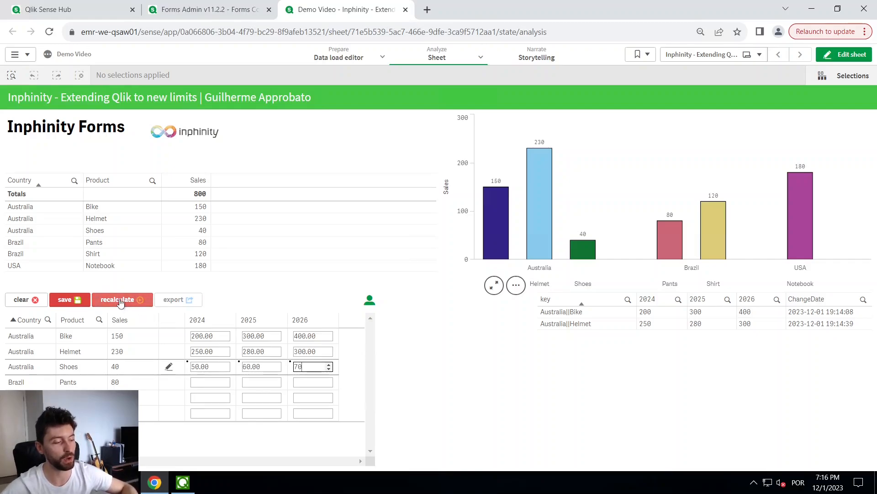
mouse_move(128, 299)
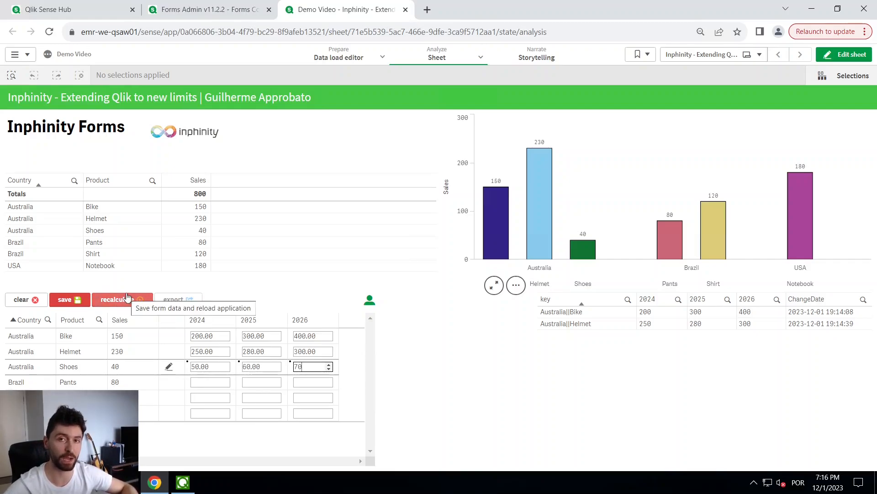
mouse_move(406, 323)
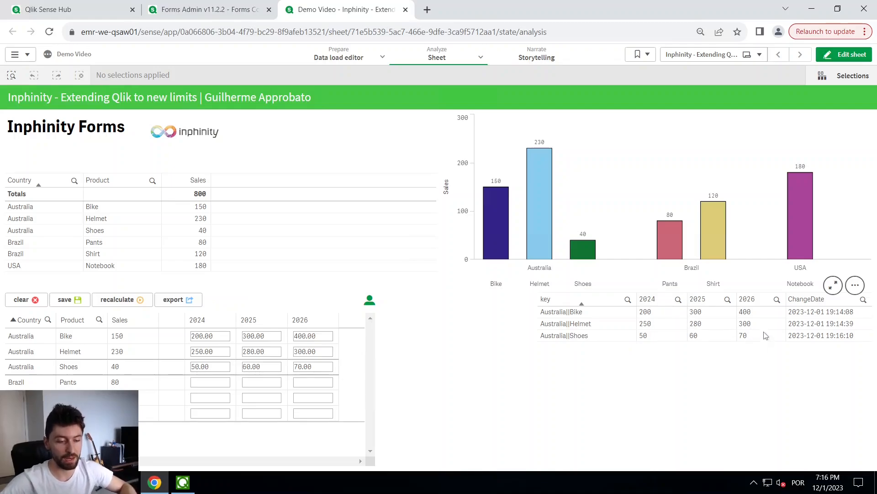
mouse_move(765, 334)
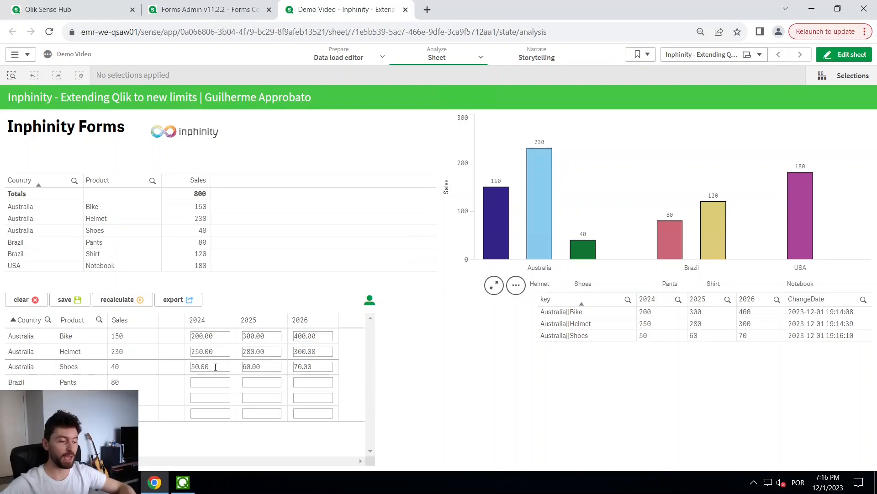
- Change the Australia Shoes 2024 value to 600 in the form
click(208, 366)
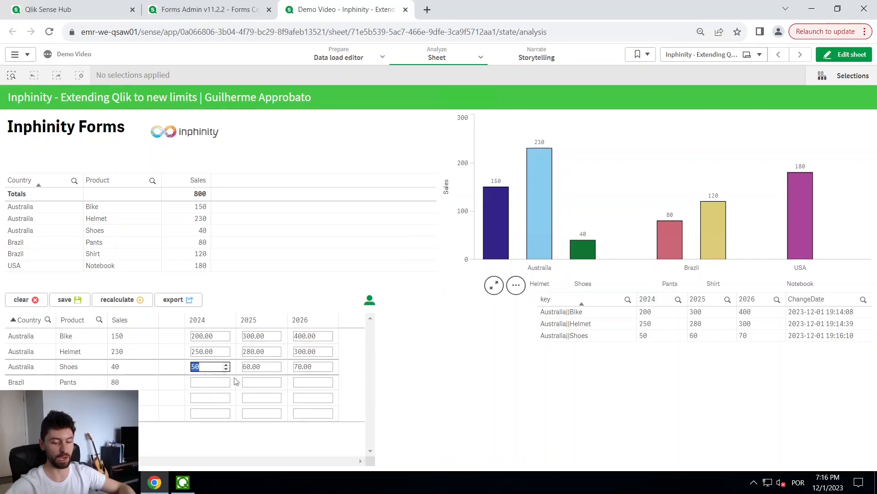
text(60)
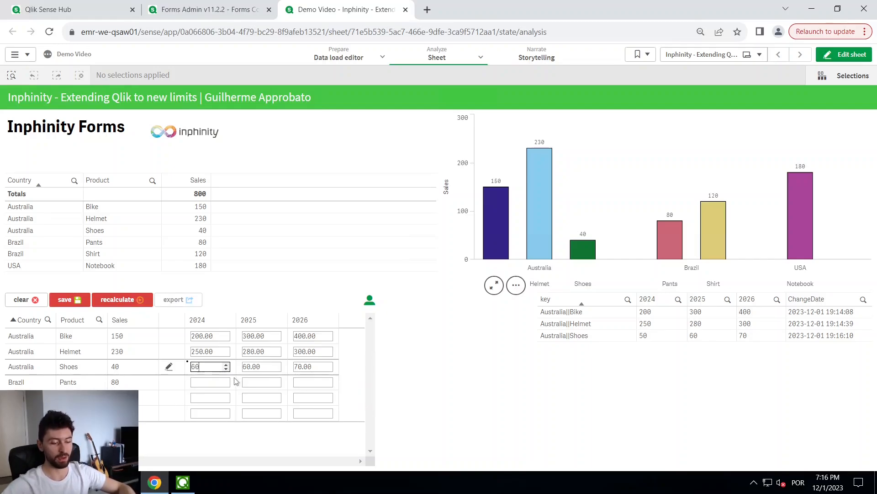
text(600.00)
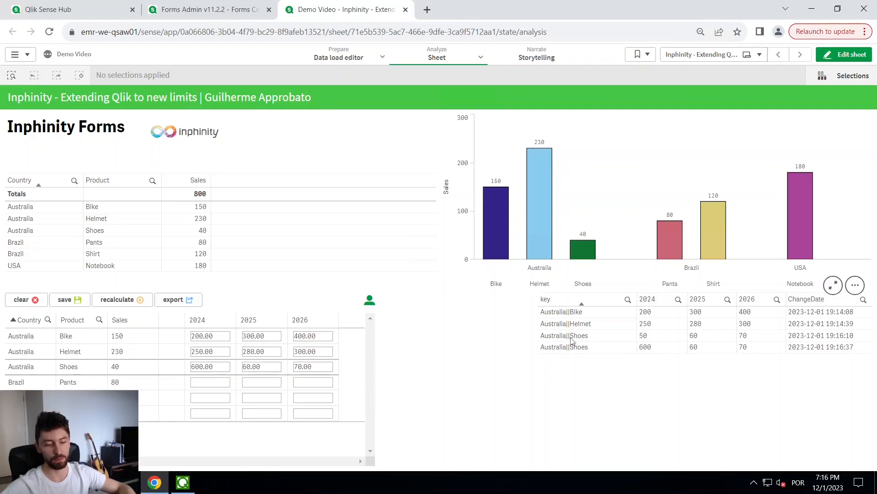
- Filter the records table to Australia||Shoes, then go to the load script
click(564, 335)
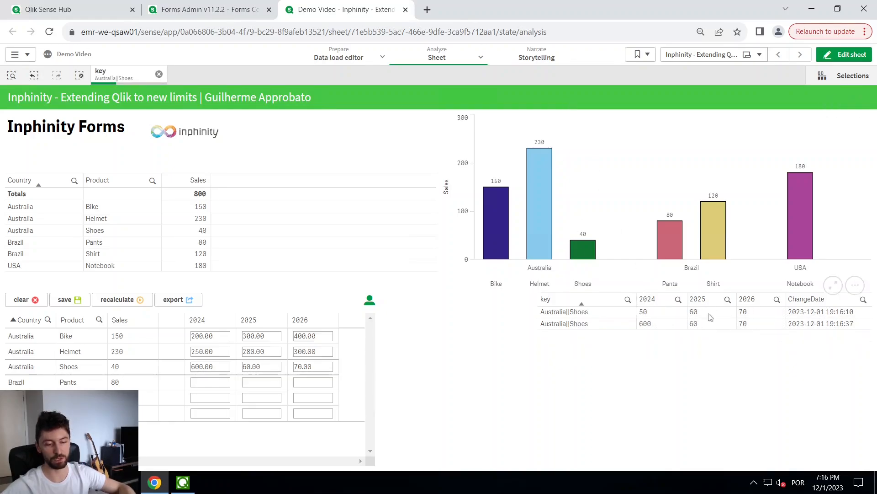
mouse_move(766, 348)
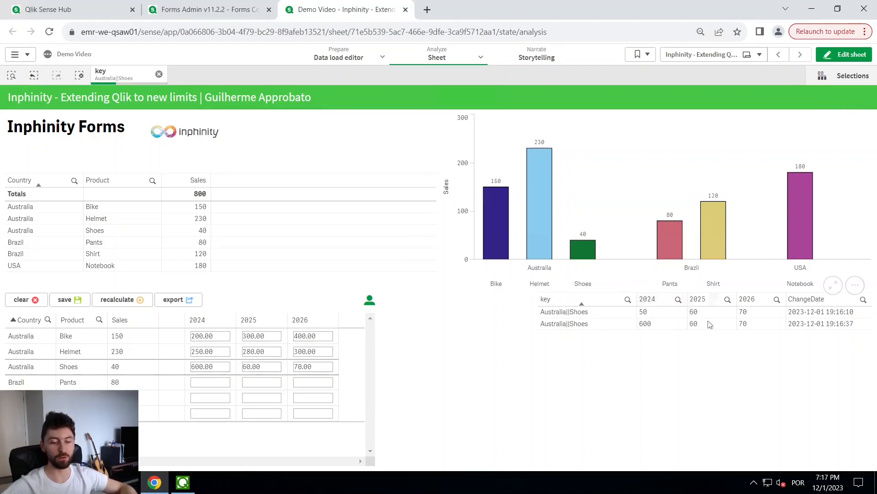
click(338, 56)
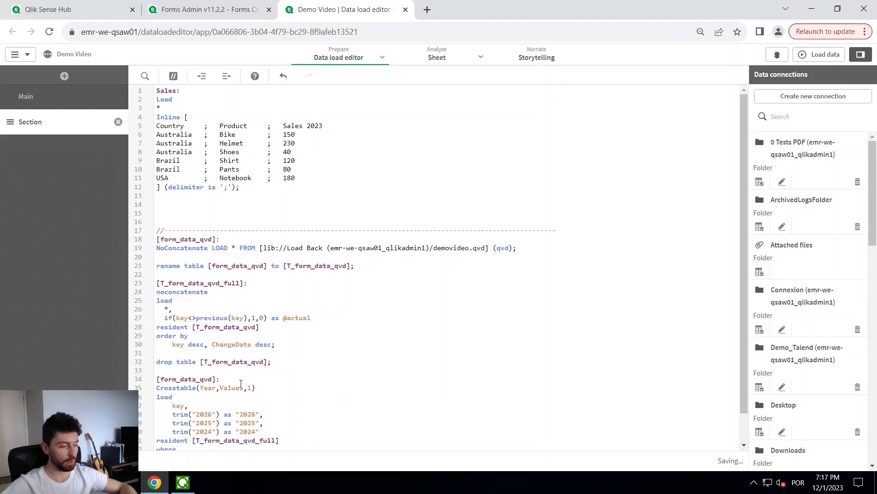
- Comment out the Crosstable line in the form data load script
scroll(down, 3)
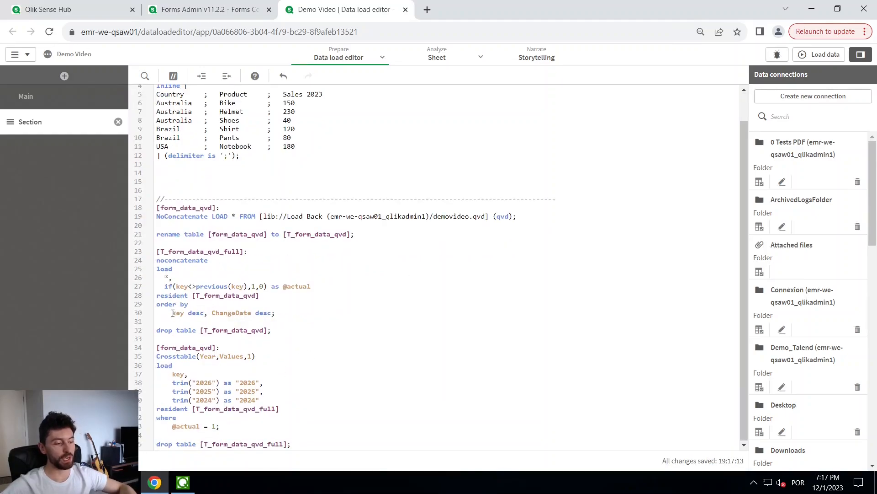
drag(172, 313, 263, 312)
text(// )
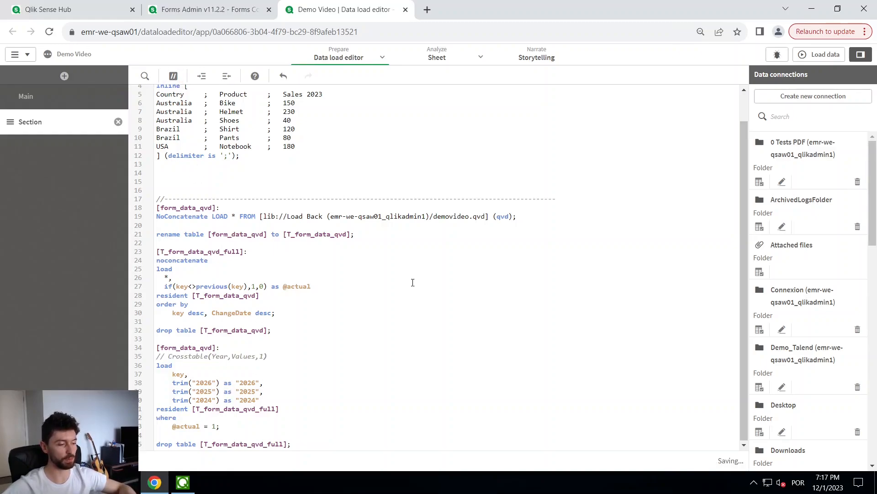
click(819, 55)
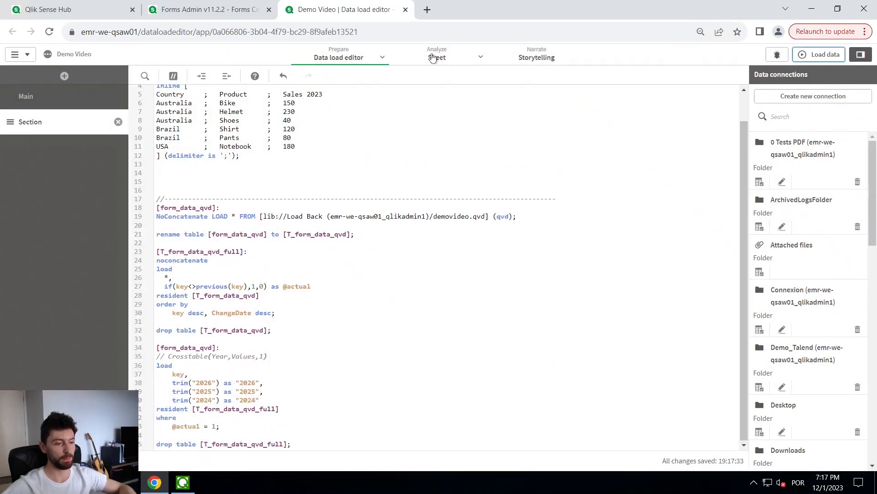
- Delete the Invalid dimension column from the records table on the sheet
click(436, 57)
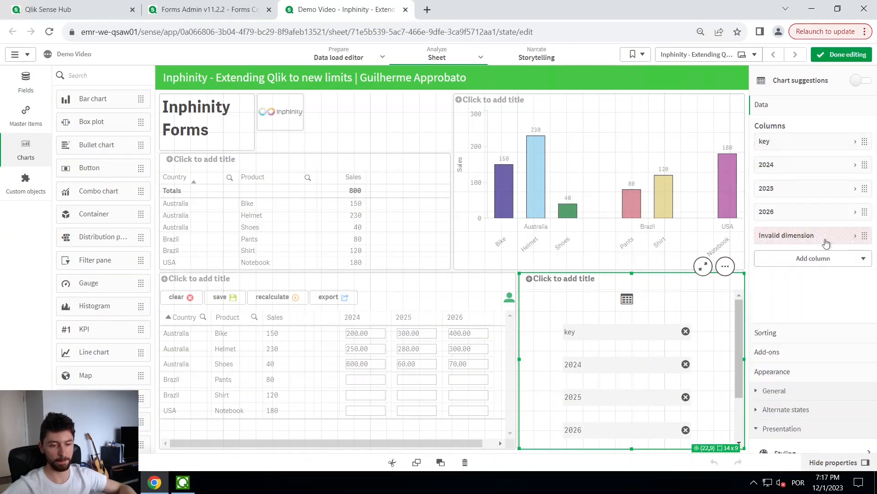
click(865, 236)
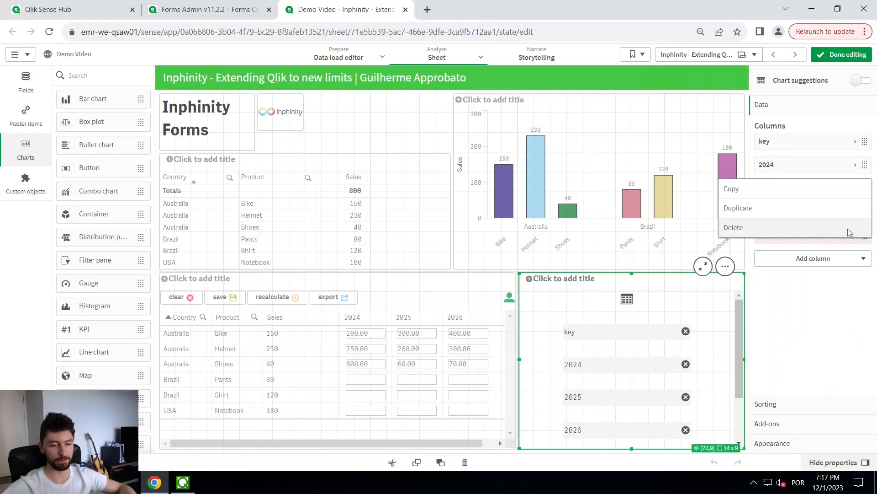
click(846, 55)
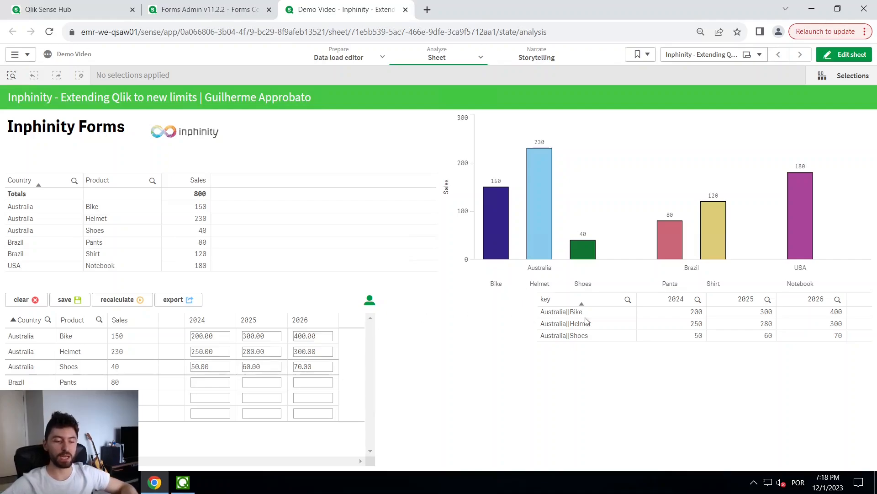
mouse_move(150, 165)
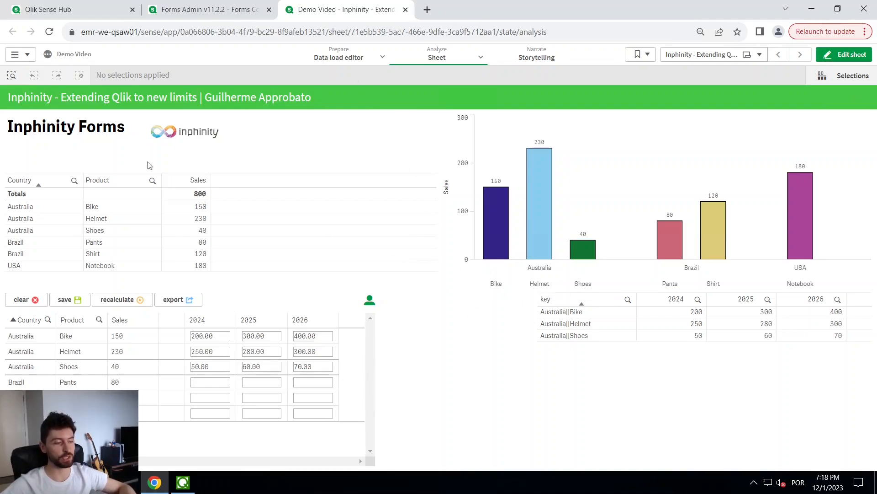
mouse_move(347, 55)
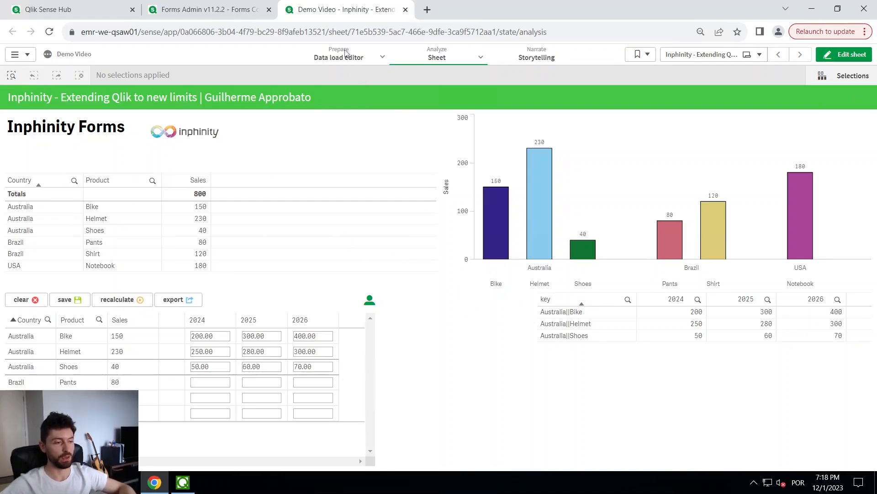
- Add Country&'||'&Product as key to the Sales load in the script
click(338, 56)
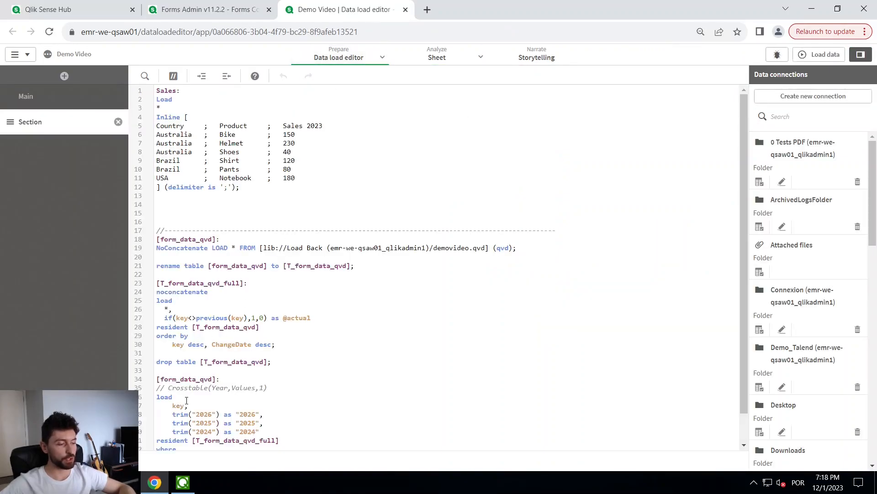
double_click(177, 406)
text(Coutnry)
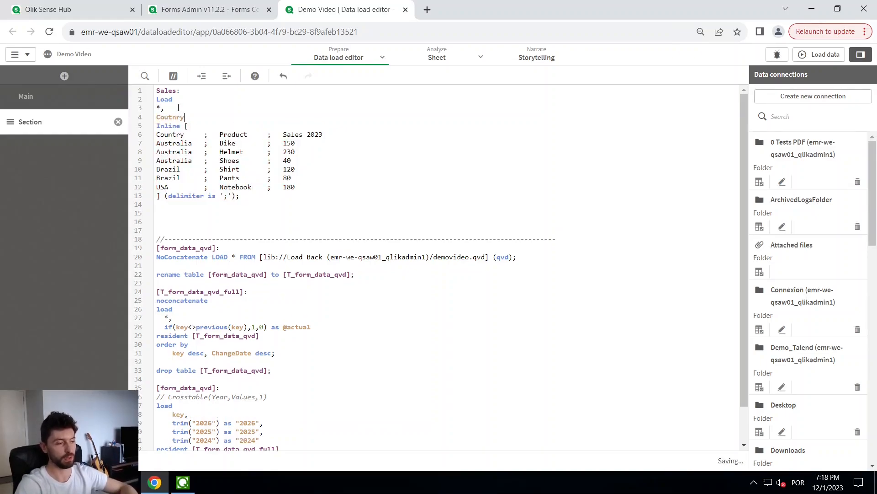
text(&'||)
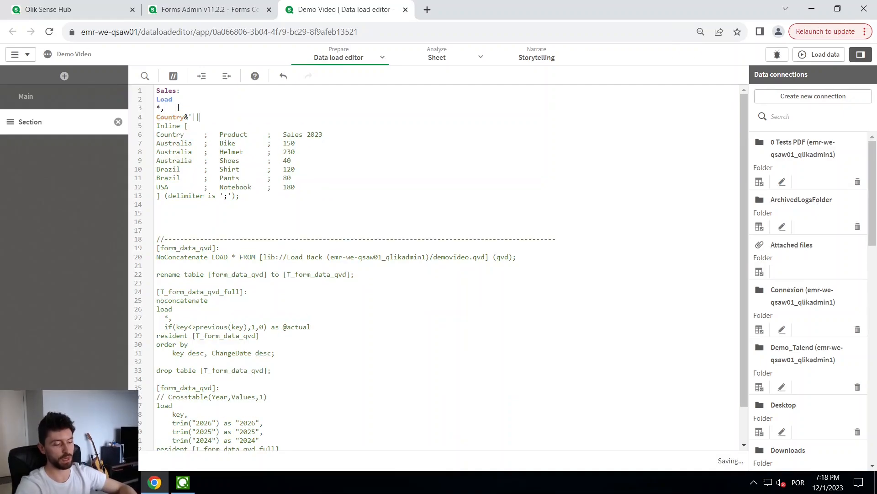
text(&'Product as key)
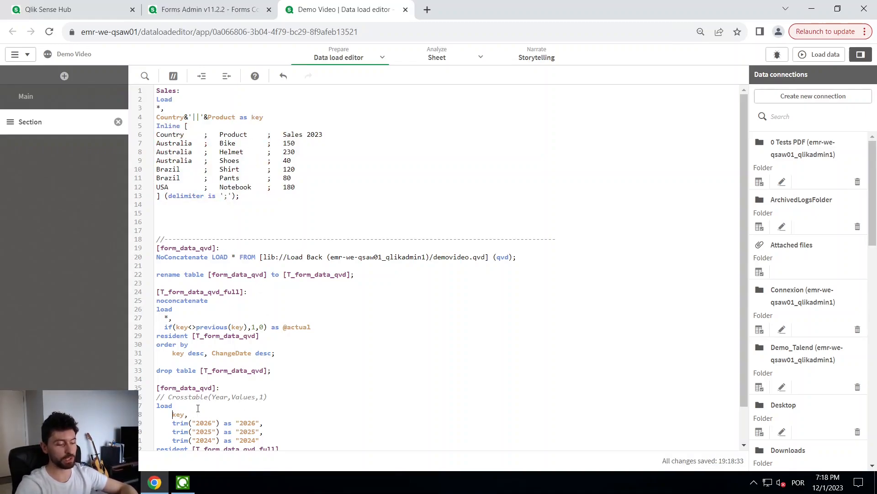
text(sbufield()
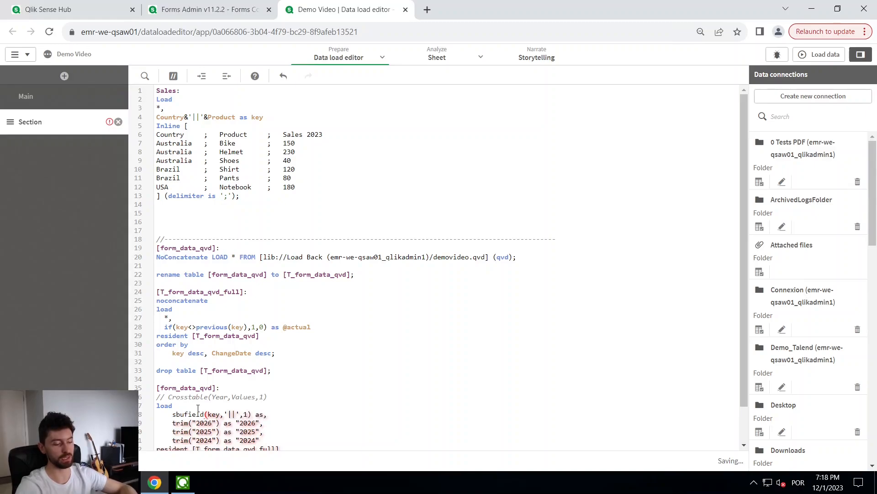
text(Country,)
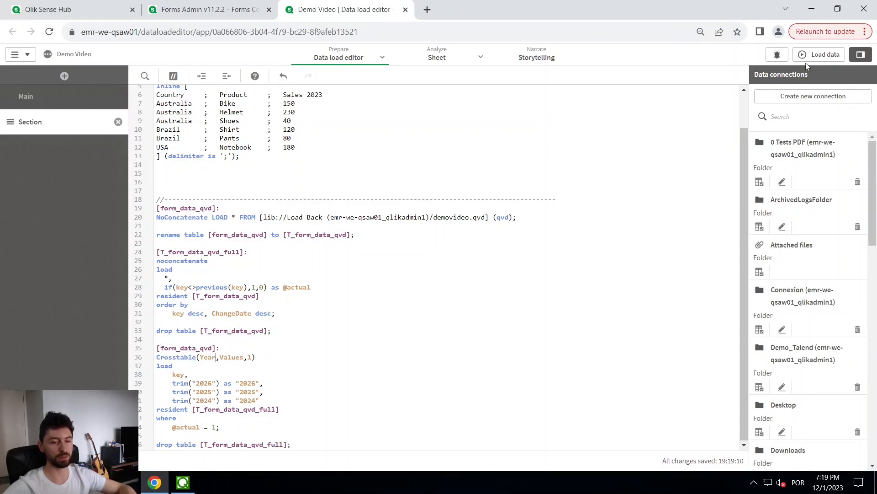
- Reload the app data successfully, then return to the load script
click(819, 54)
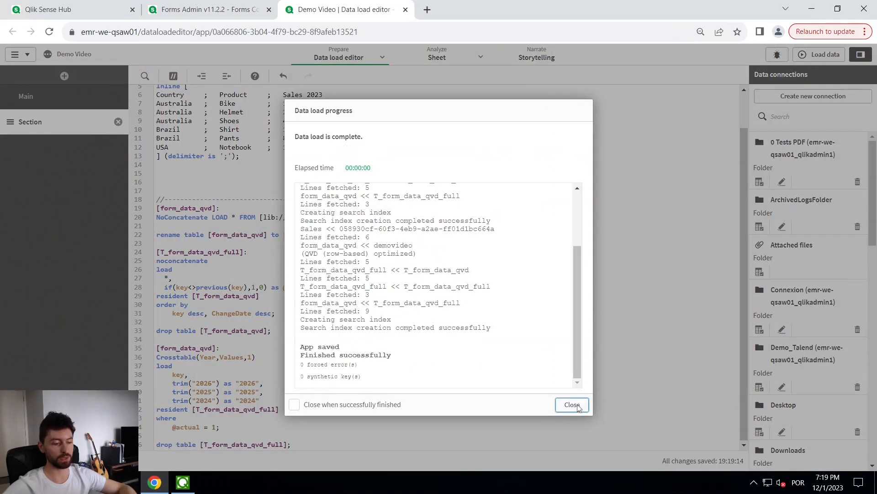
click(572, 404)
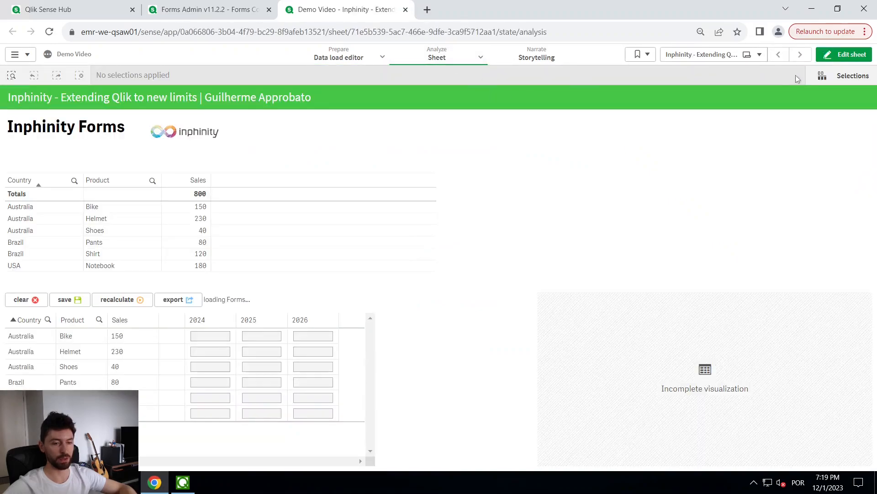
click(844, 55)
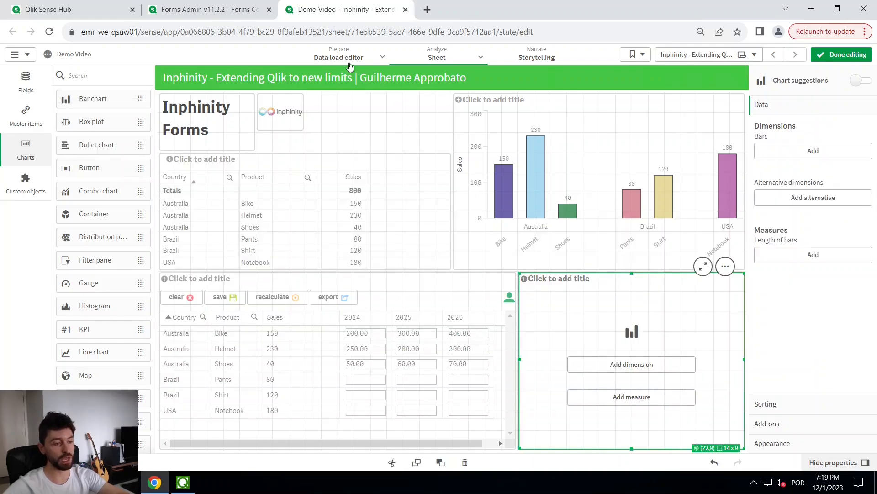
click(338, 57)
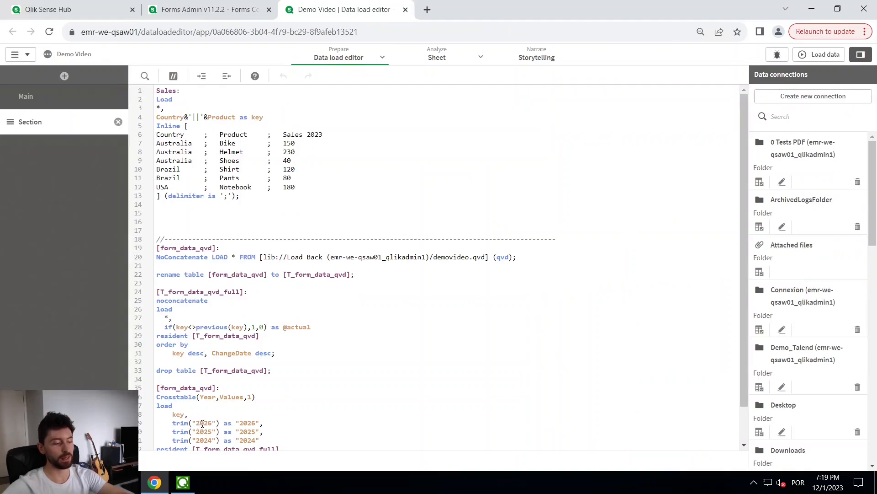
- Give the new bar chart Year as dimension and Sum of Values as measure
click(437, 57)
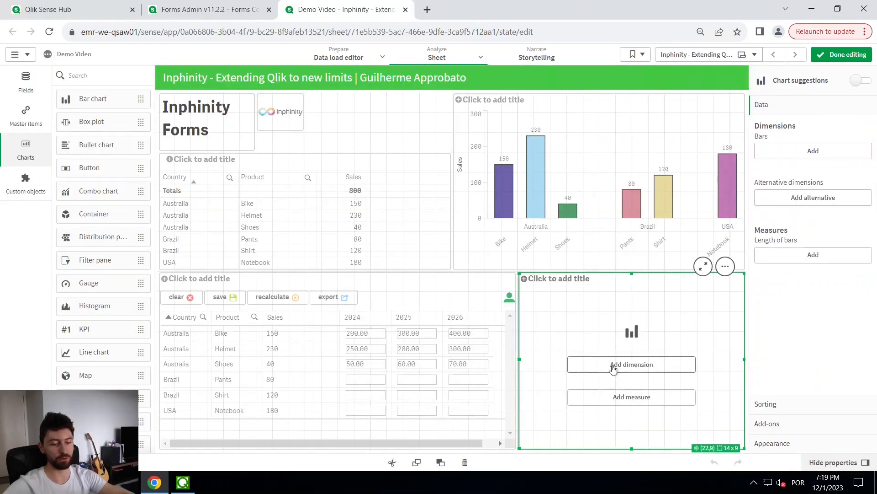
click(632, 364)
text(ye)
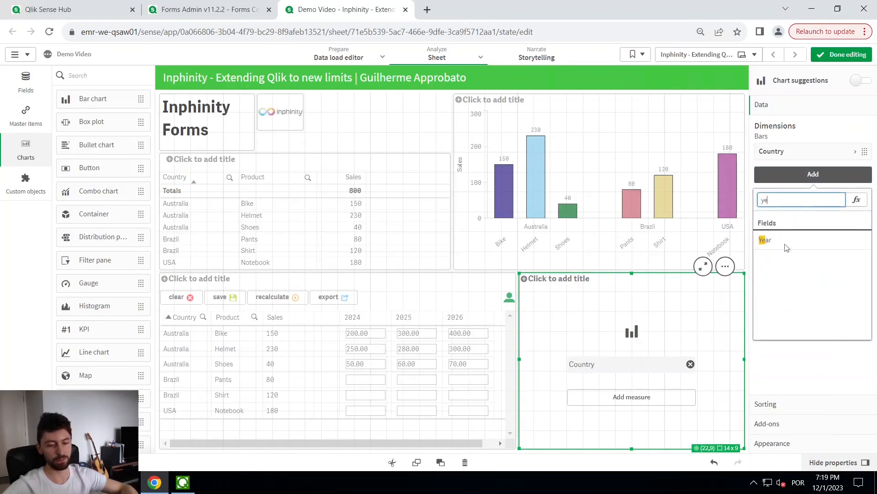
click(765, 240)
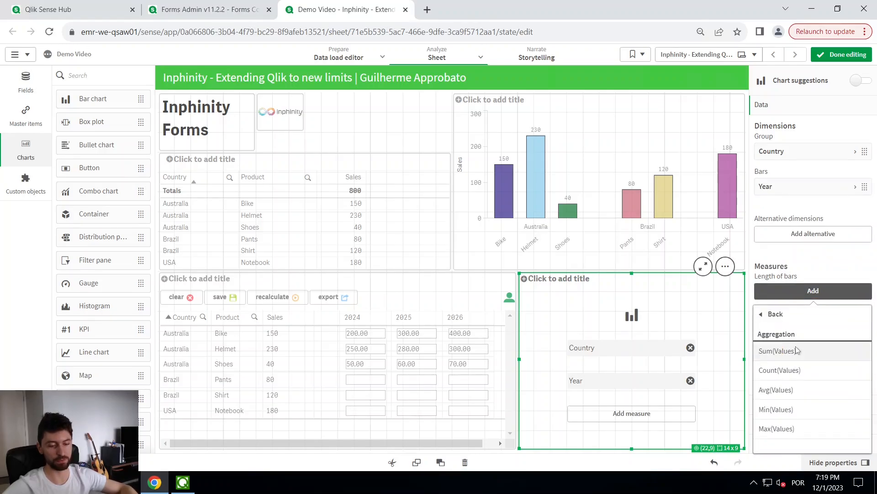
click(778, 351)
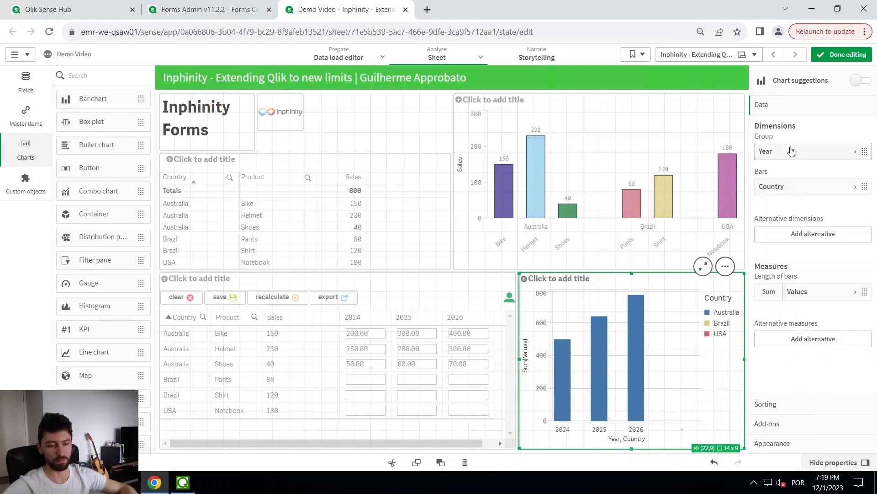
- Set the chart's presentation to stacked bars and finish editing
click(790, 152)
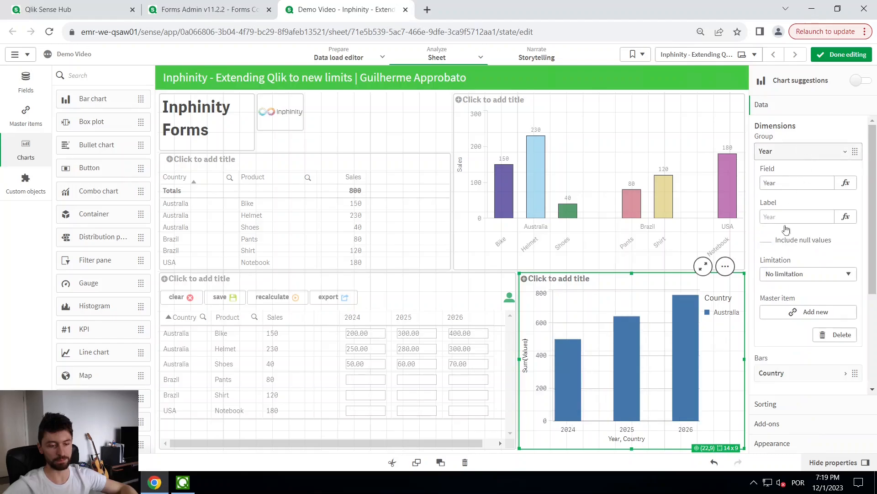
click(772, 162)
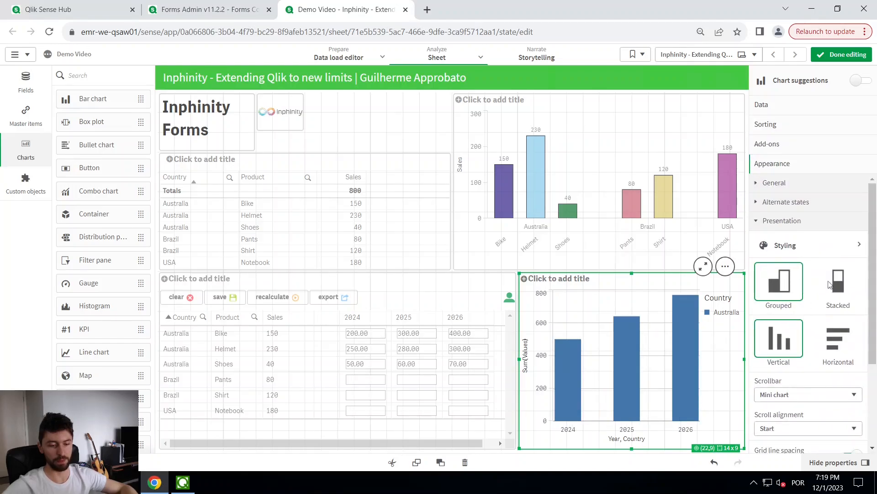
click(838, 281)
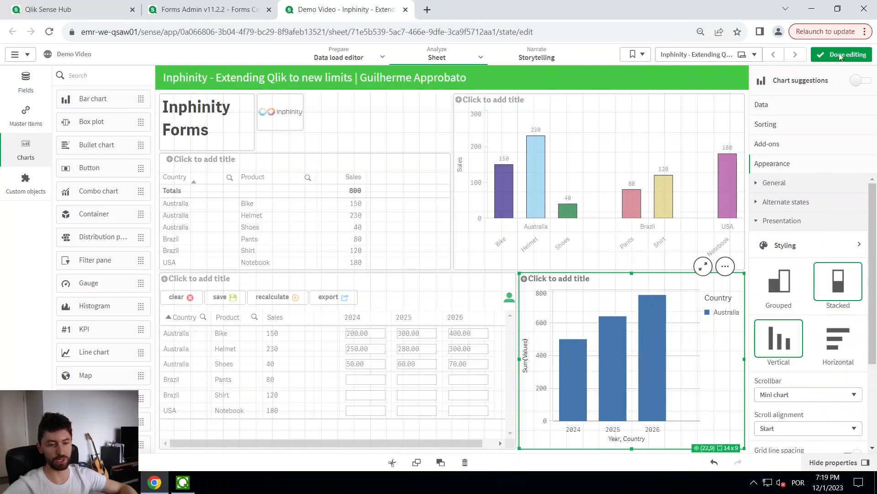
click(848, 55)
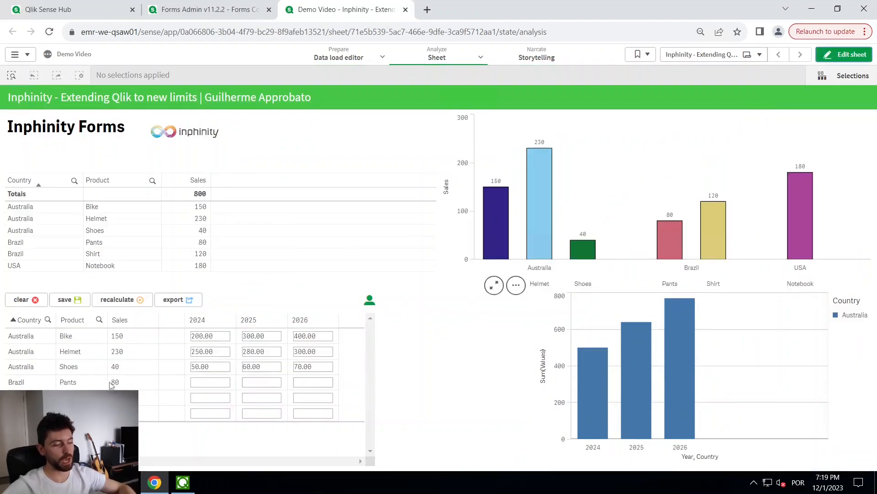
- Enter 300 for Brazil Pants, recalculate, and filter the sheet to Brazil
click(209, 382)
text(150)
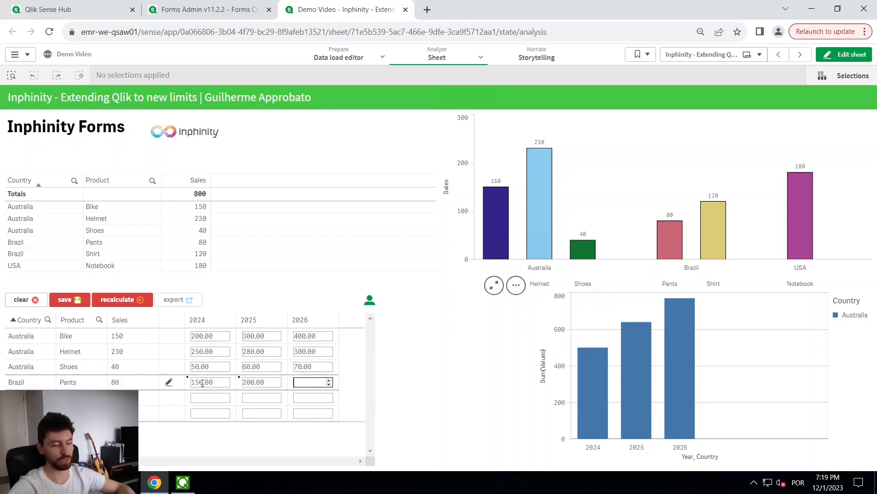
text(300)
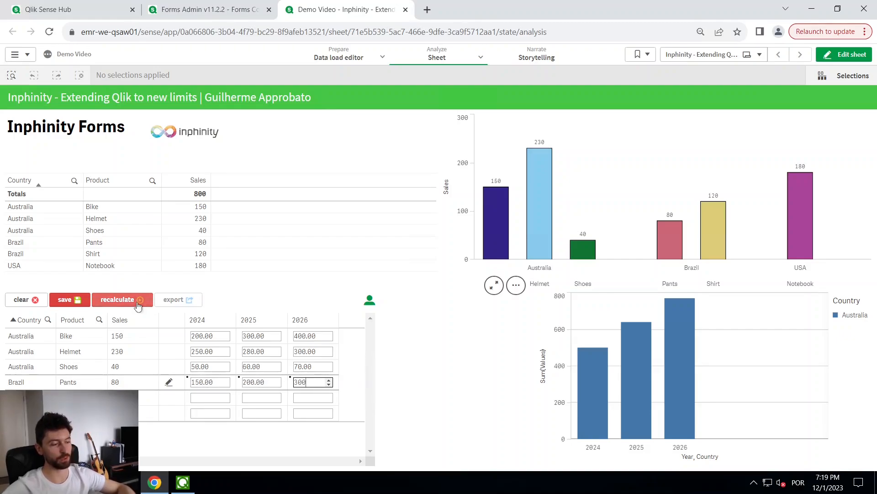
click(122, 299)
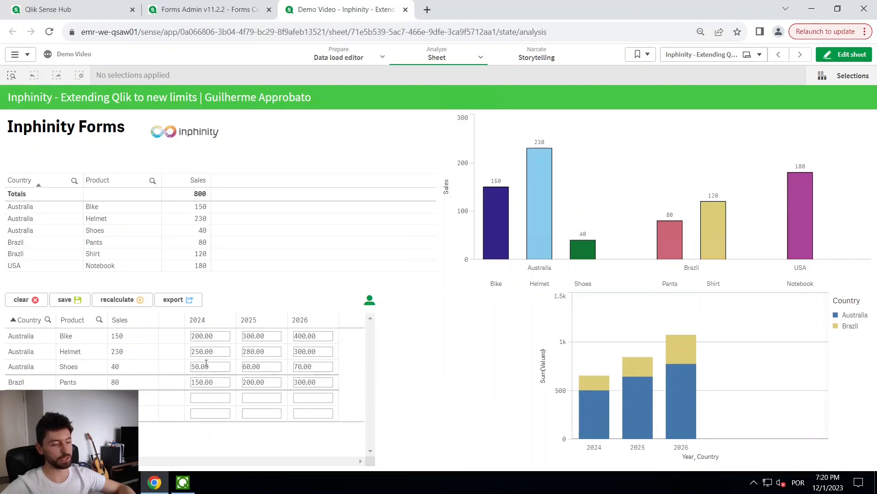
click(15, 241)
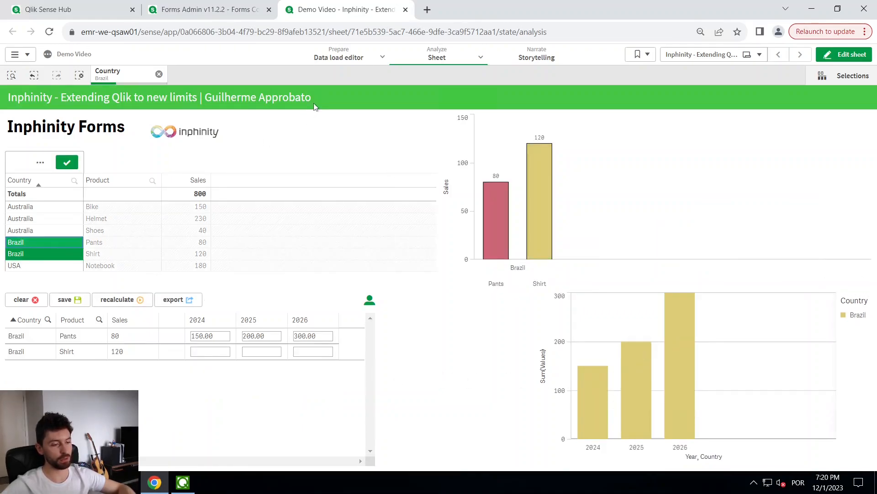
click(67, 163)
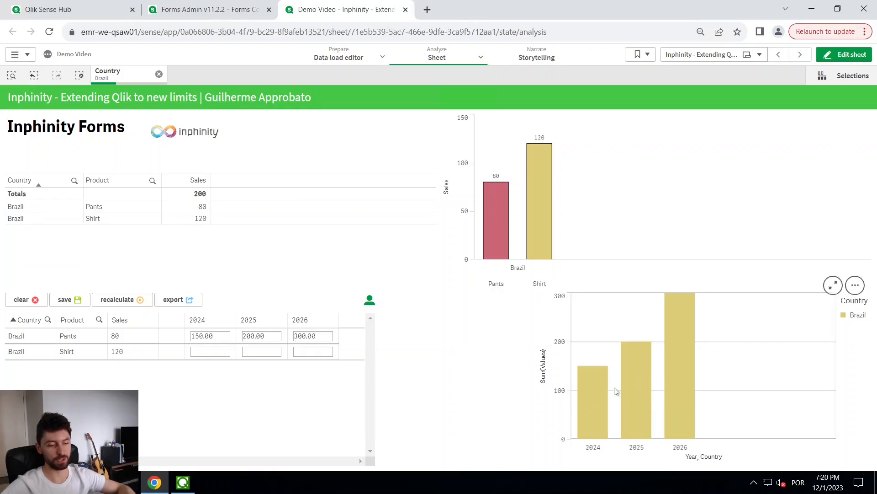
- Enter 500, 20 and 500 as Brazil Shirt's 2024–2026 values
click(210, 351)
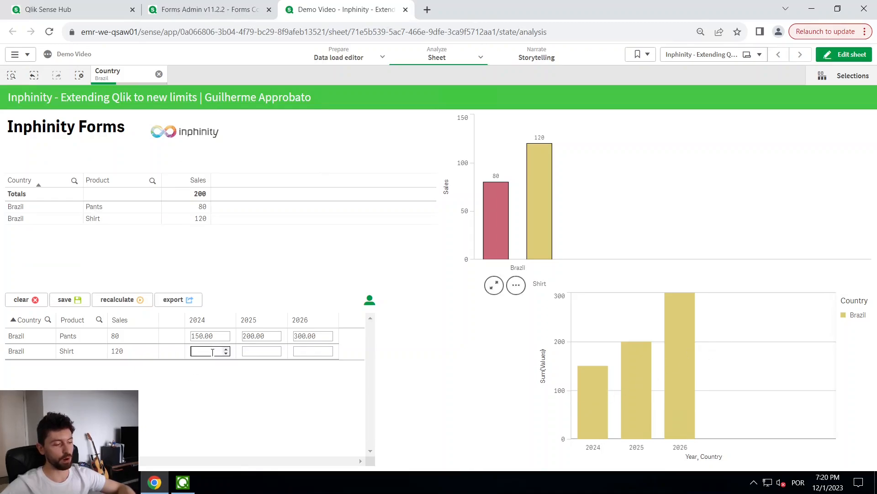
text(500.00)
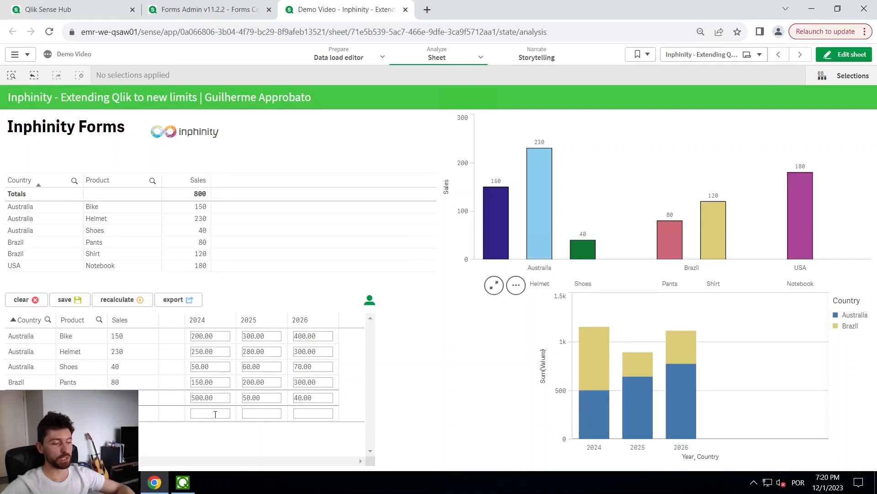
text(20.00)
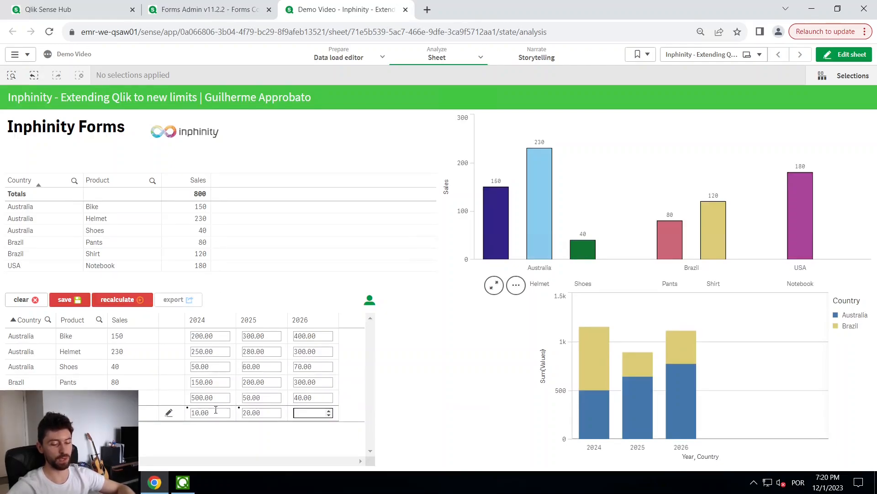
text(500)
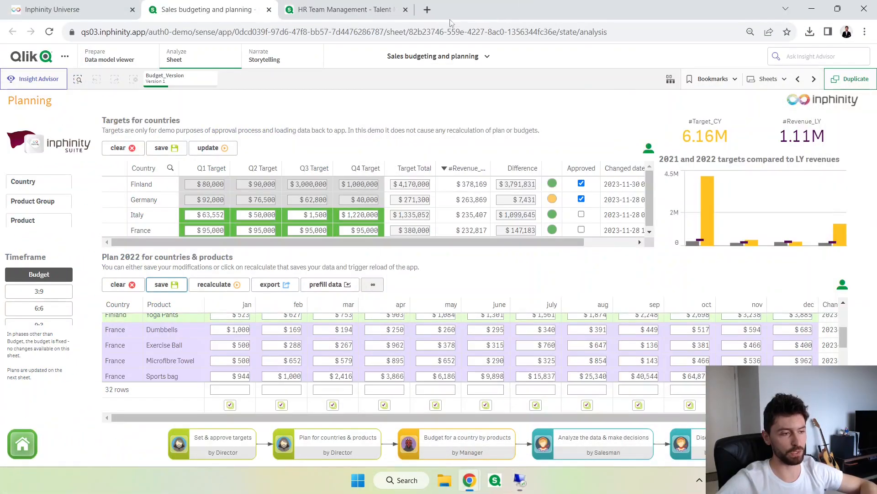
- Switch to the HR Team Management demo and expand an employee's Technical Skills ratings
click(345, 9)
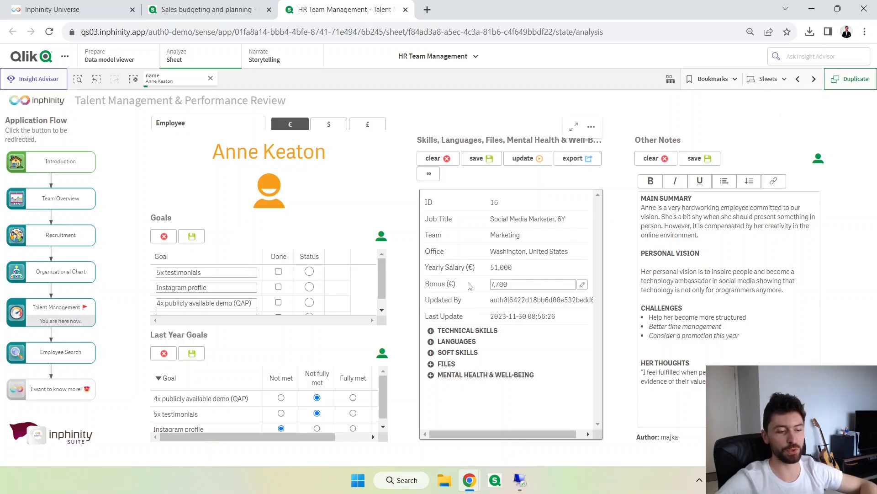
click(431, 331)
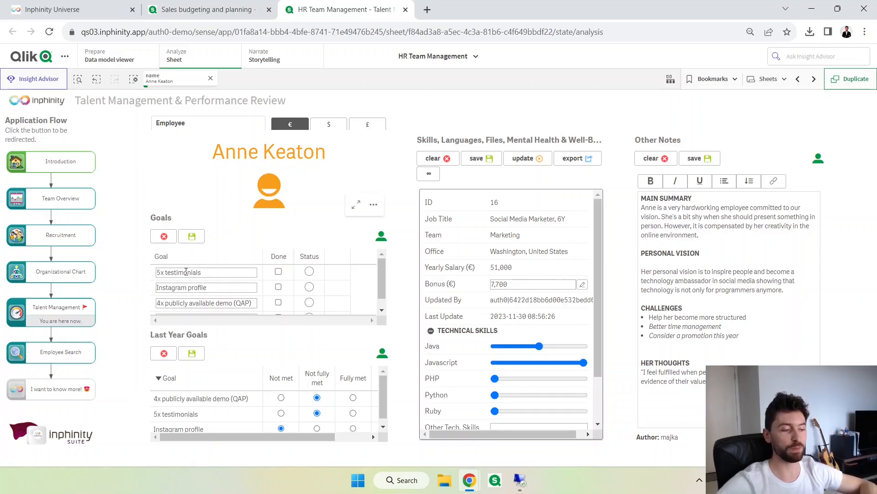
mouse_move(301, 229)
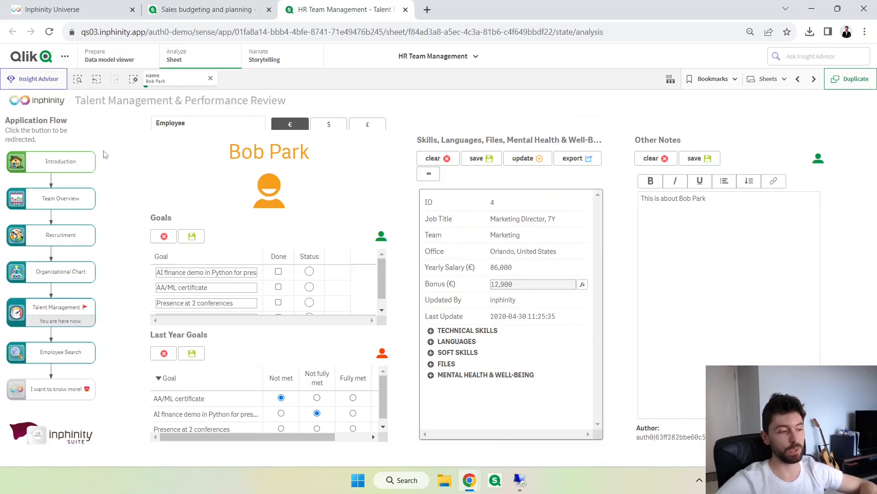
mouse_move(309, 153)
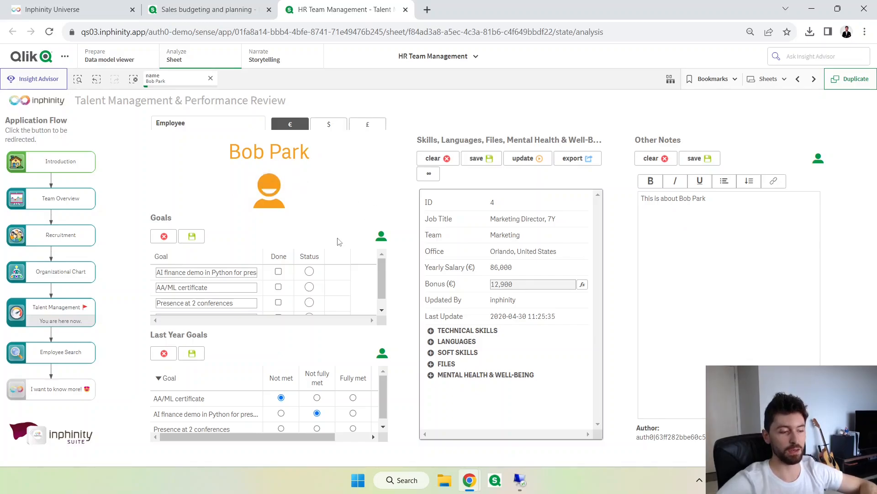
mouse_move(435, 231)
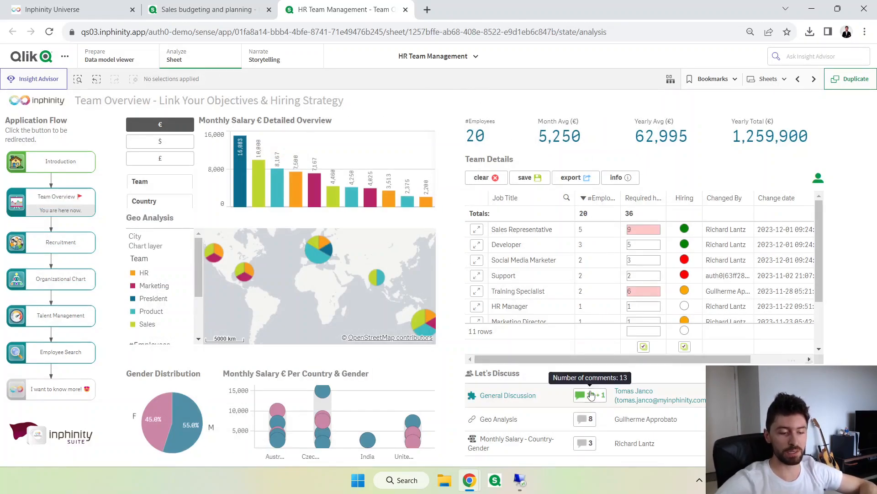
- Browse General Discussion comments, expand a reply and apply a comment's United States Sales selections
click(582, 395)
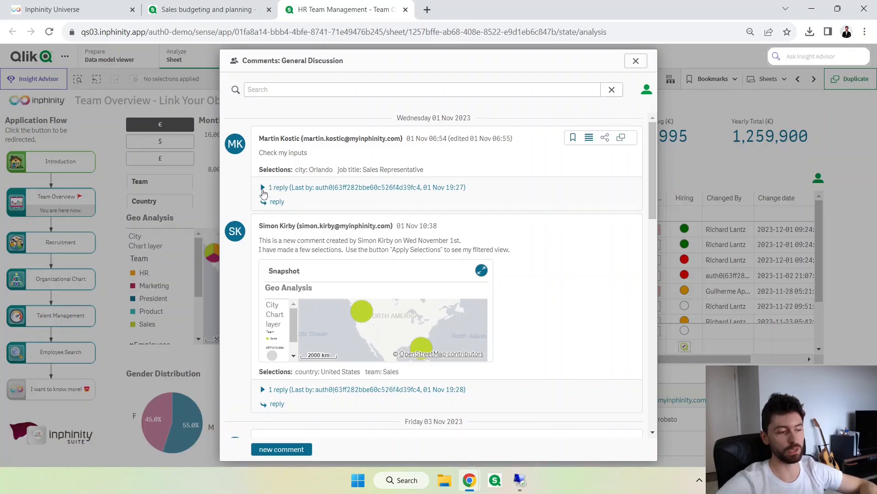
click(263, 187)
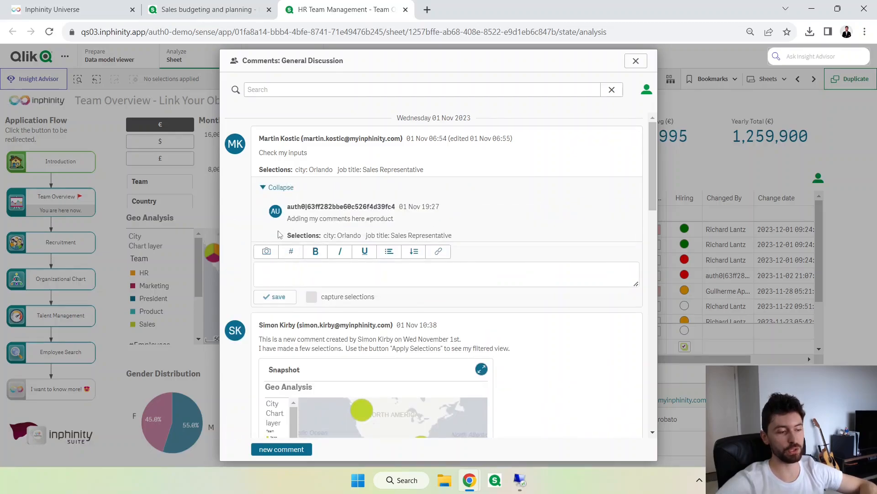
scroll(down, 3)
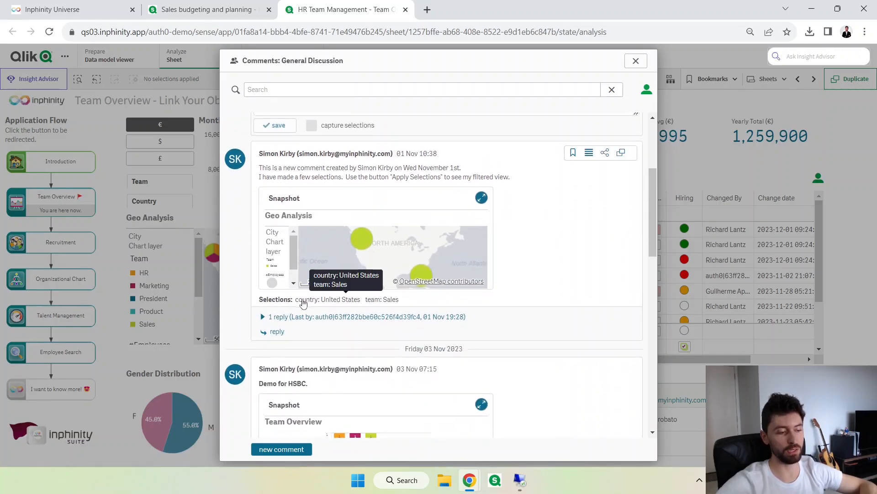
click(636, 60)
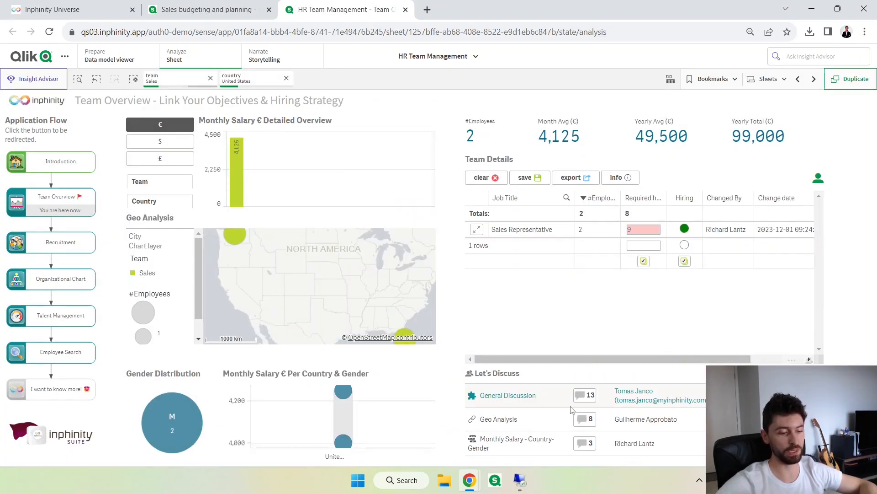
- Reopen the General Discussion comments, view another comment, then close the dialog
click(508, 395)
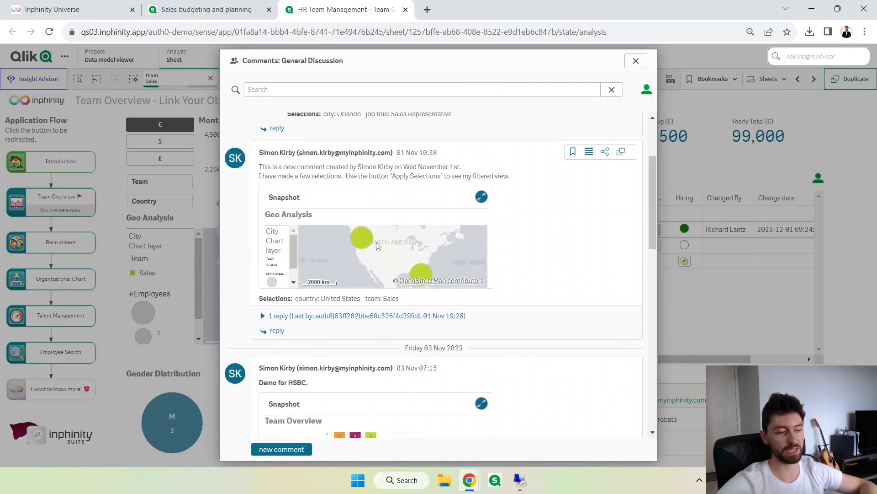
click(481, 196)
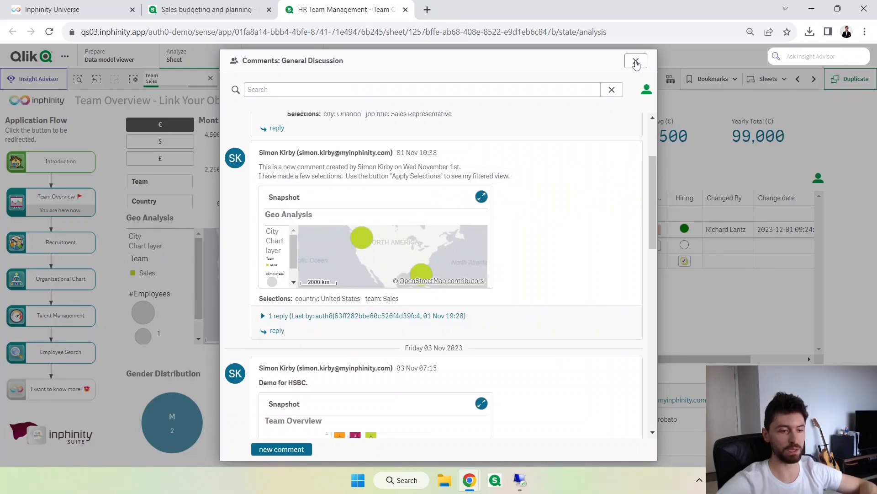
click(635, 61)
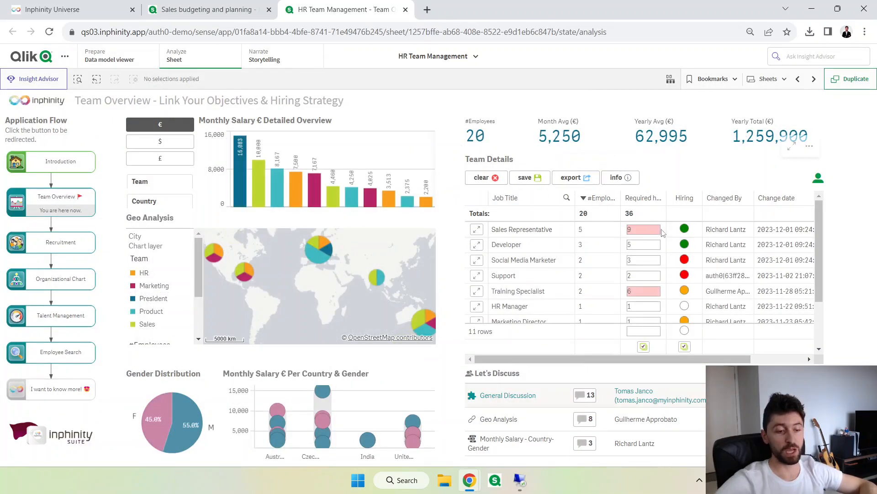